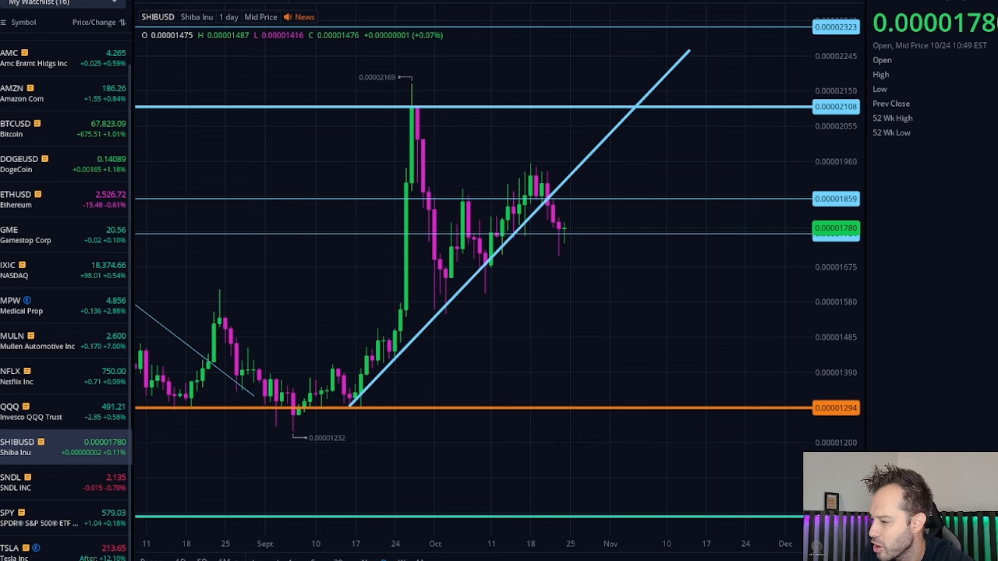
mouse_move(373, 418)
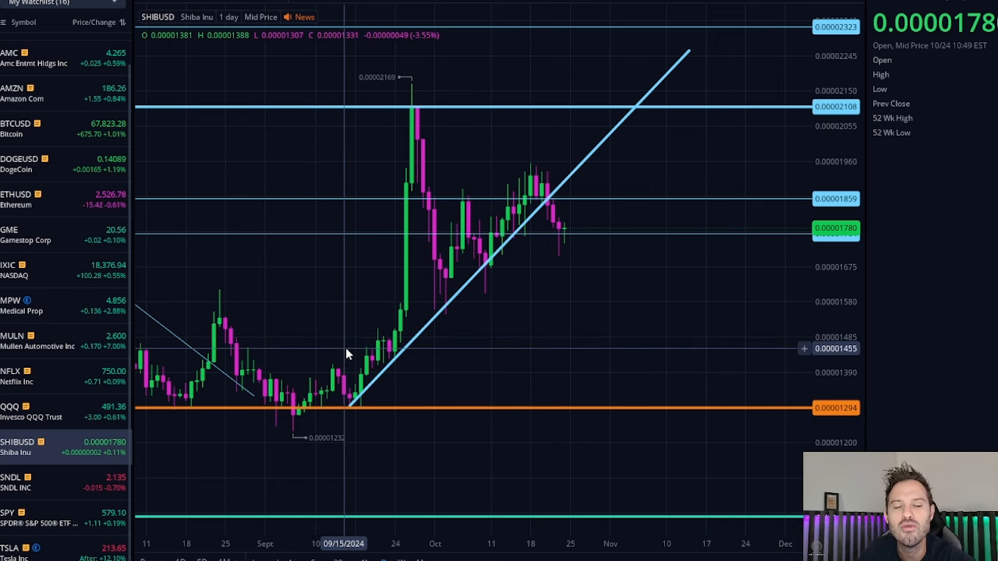
mouse_move(396, 300)
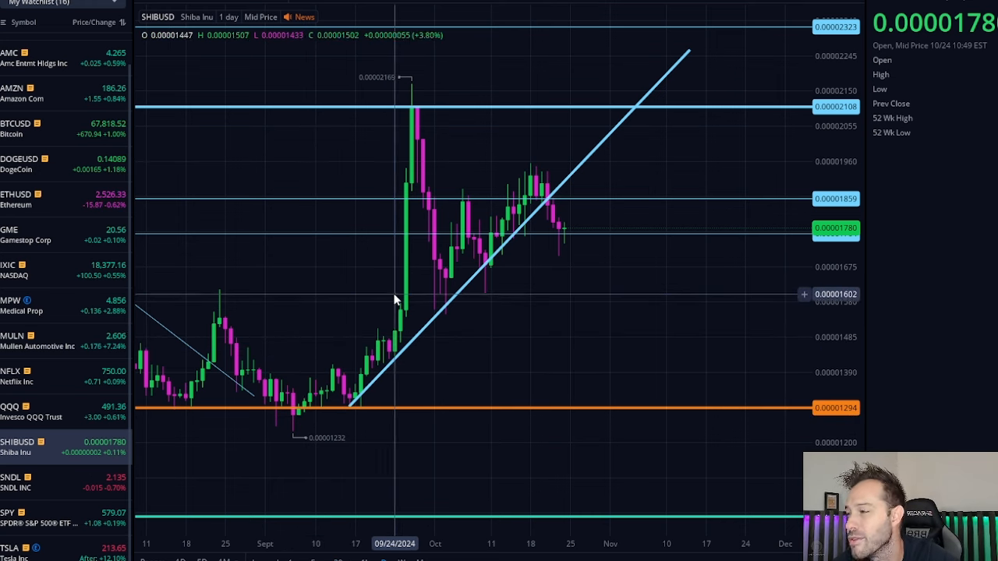
mouse_move(532, 196)
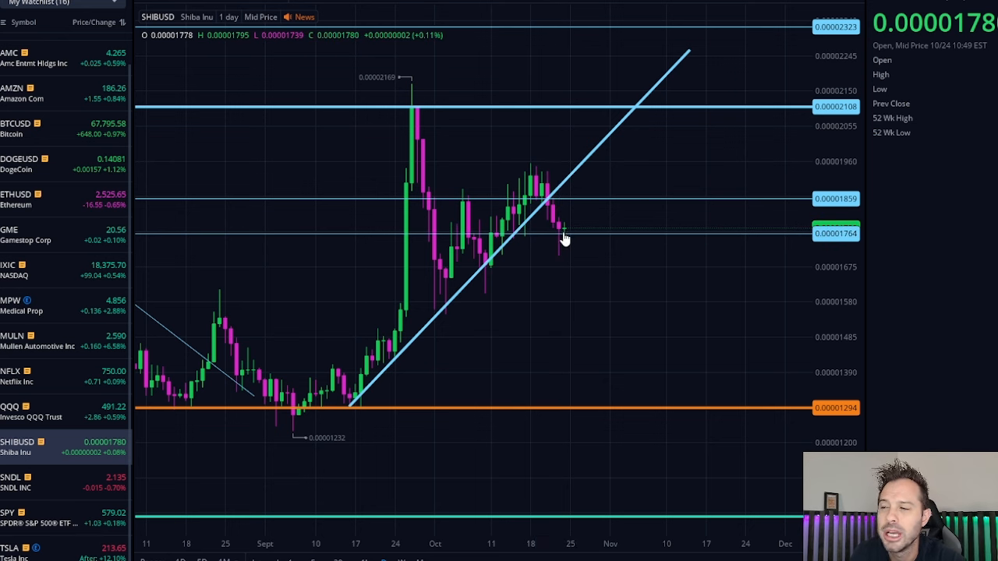
mouse_move(635, 267)
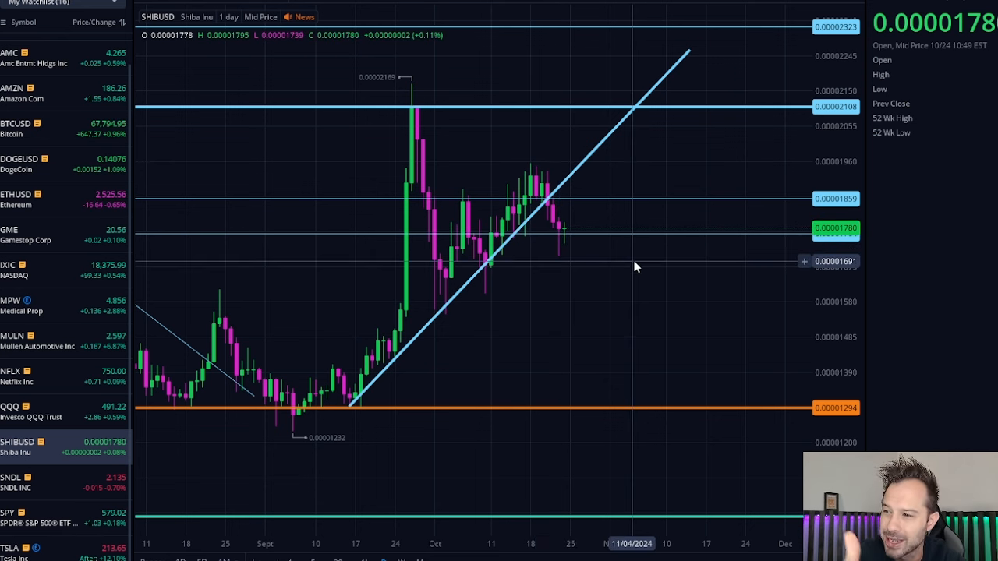
mouse_move(624, 259)
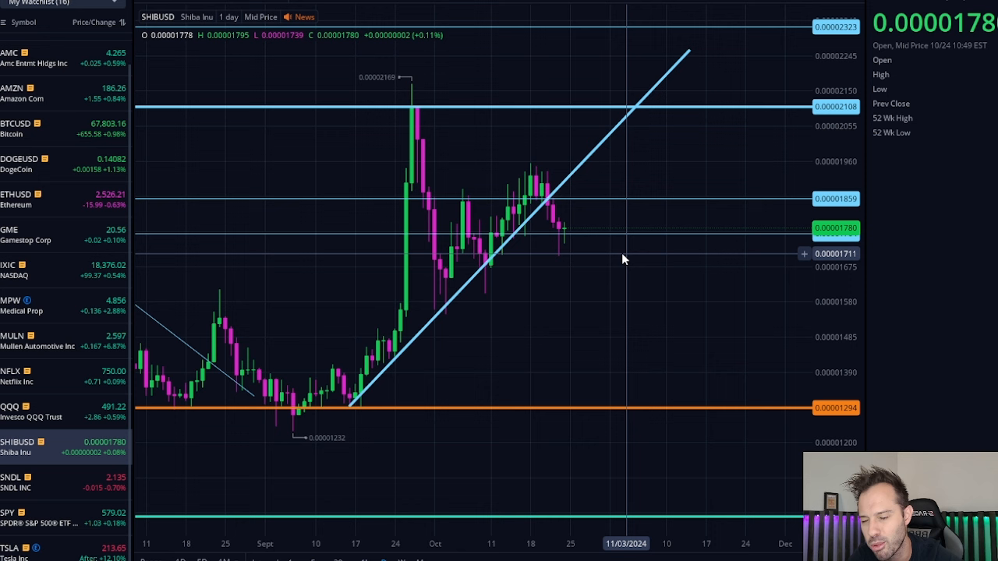
mouse_move(575, 265)
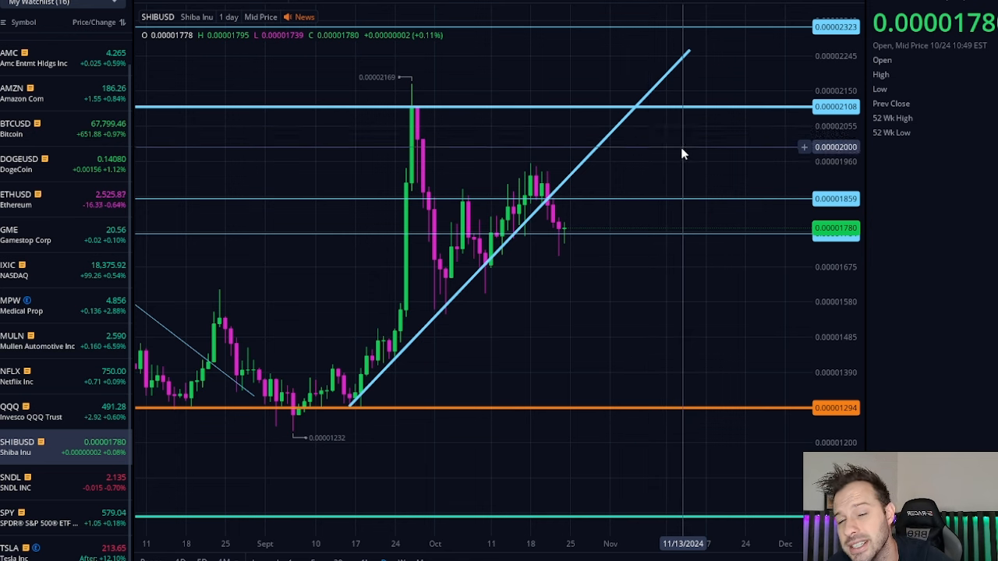
mouse_move(684, 122)
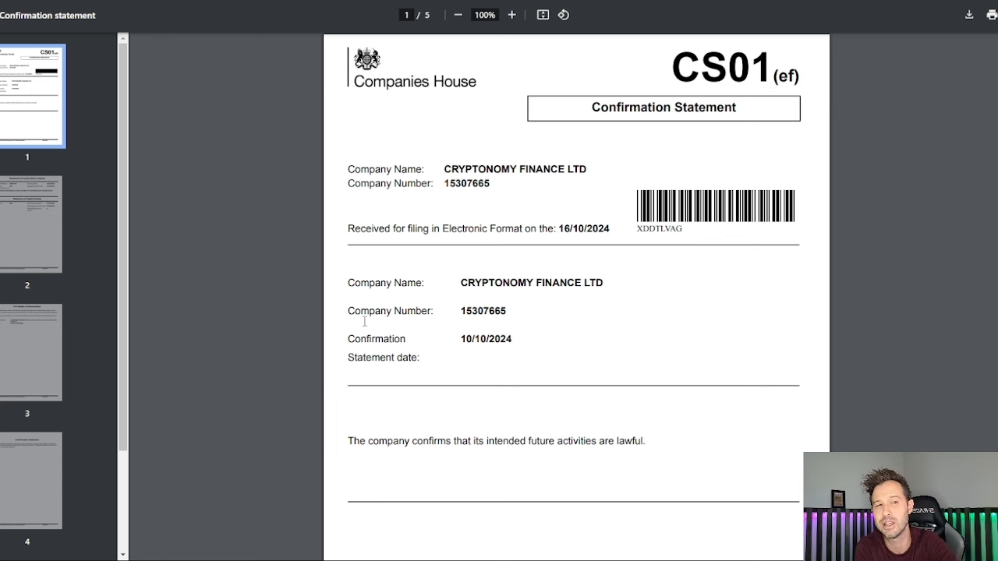
mouse_move(386, 332)
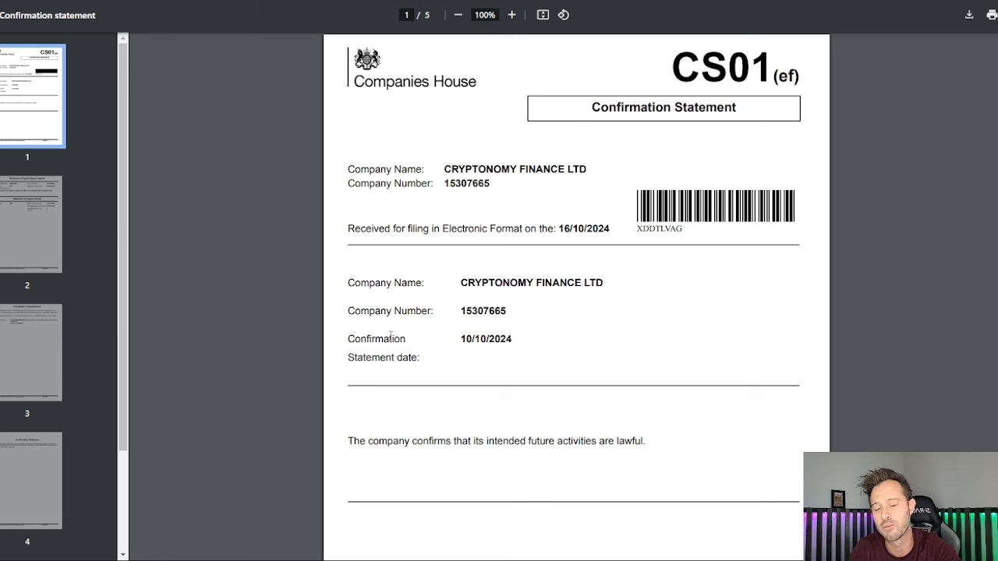
mouse_move(364, 321)
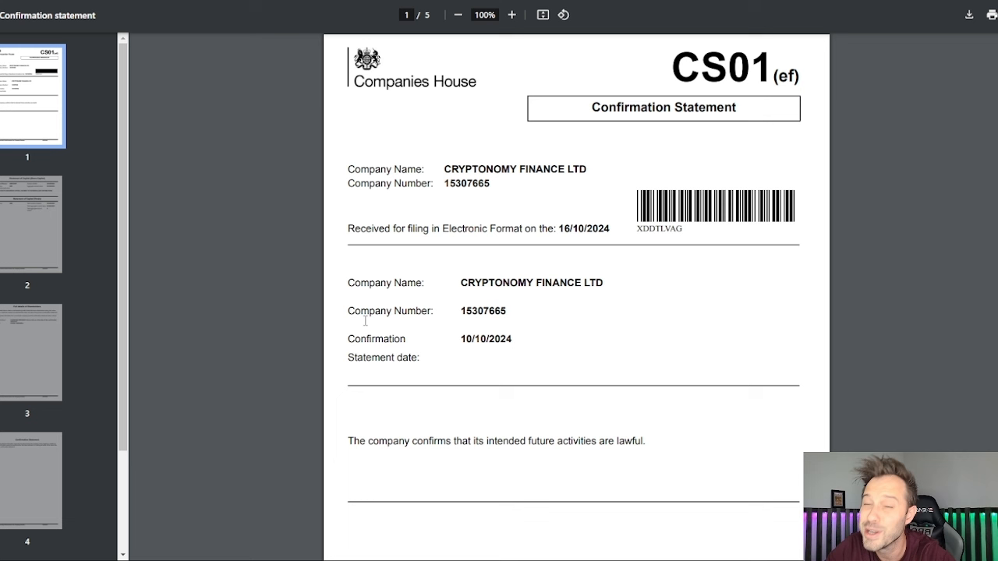
mouse_move(886, 403)
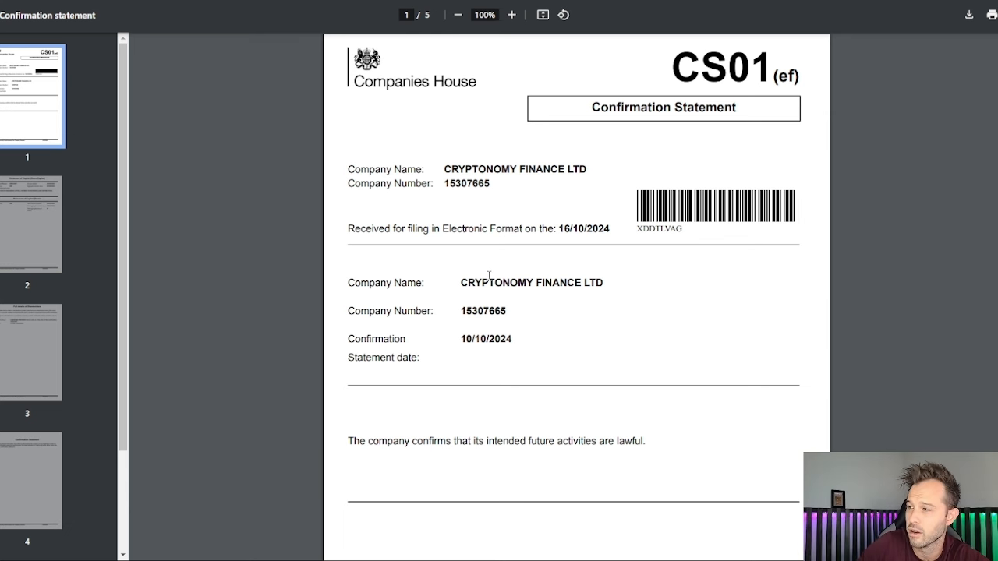
Step: Scroll the confirmation statement PDF past the Statement of Capital to page 3's shareholder details
scroll(down, 3)
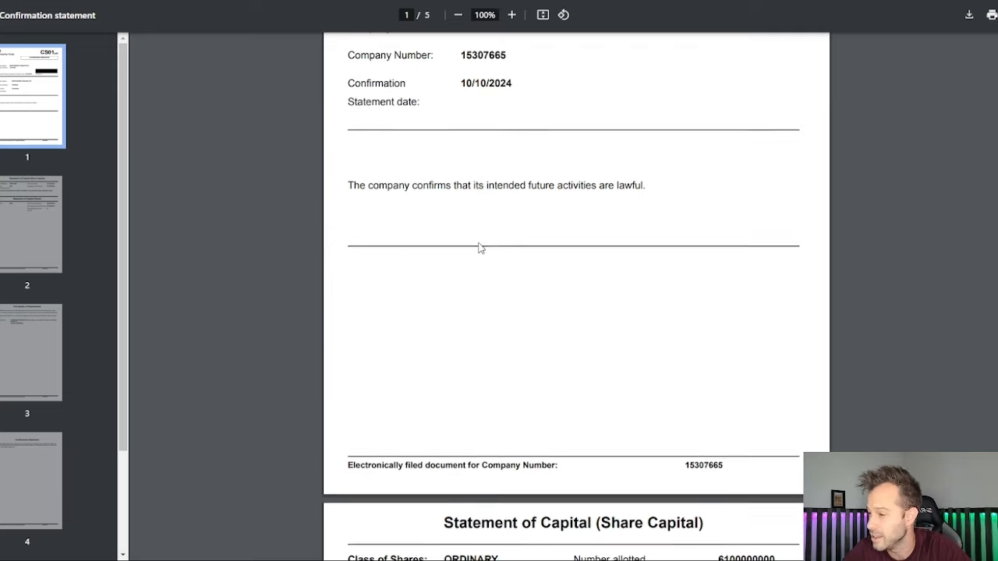
scroll(down, 3)
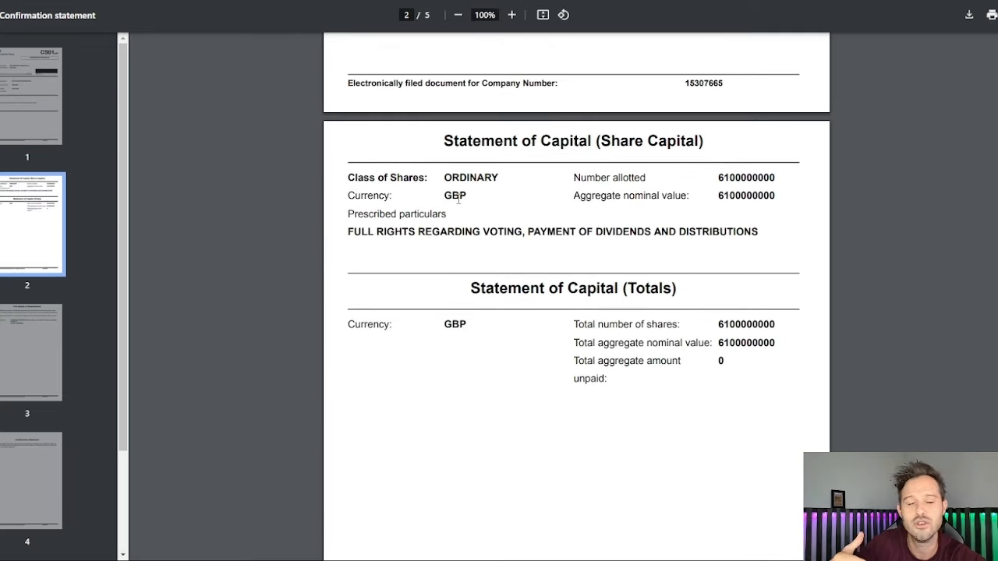
scroll(down, 3)
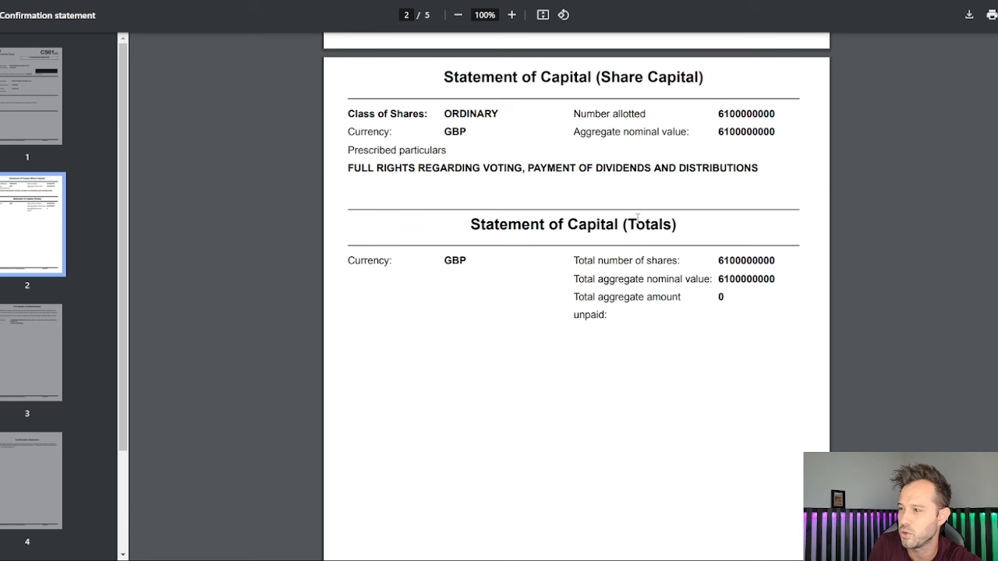
mouse_move(732, 255)
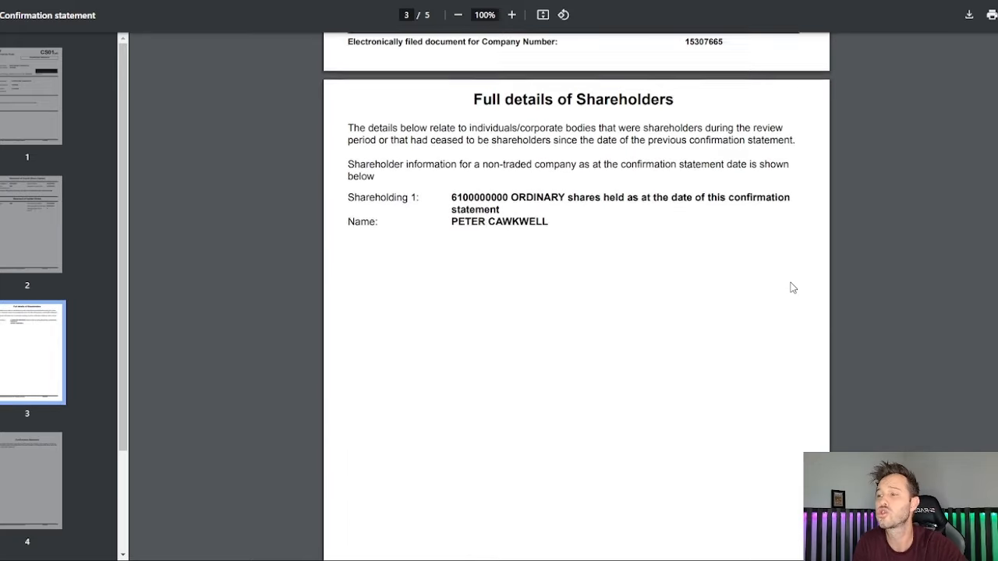
scroll(down, 3)
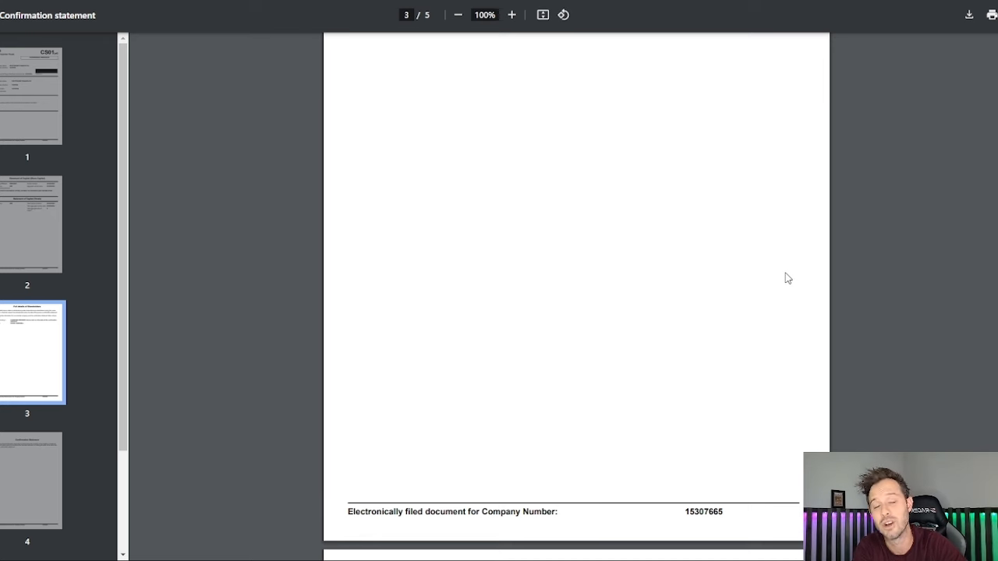
mouse_move(803, 259)
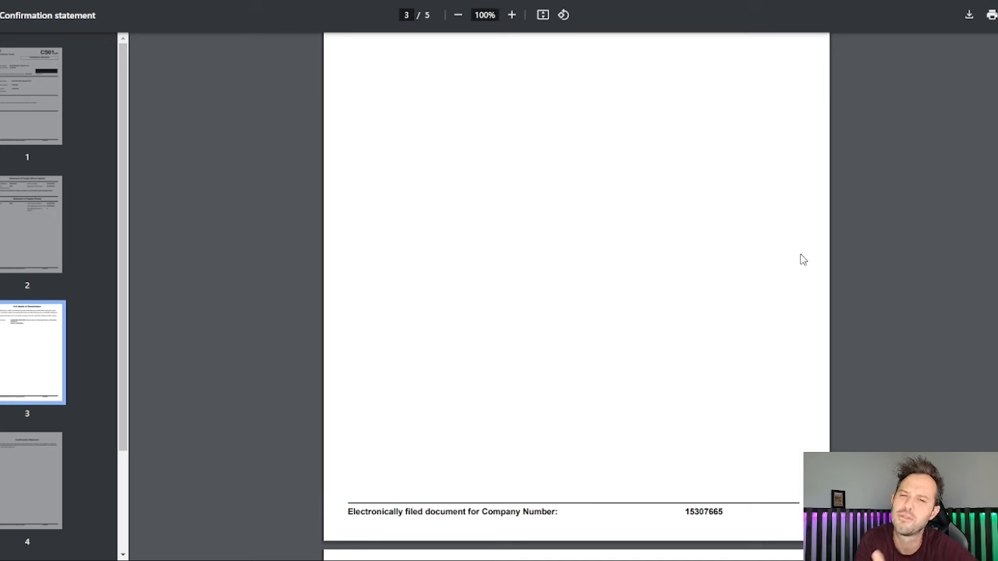
mouse_move(788, 222)
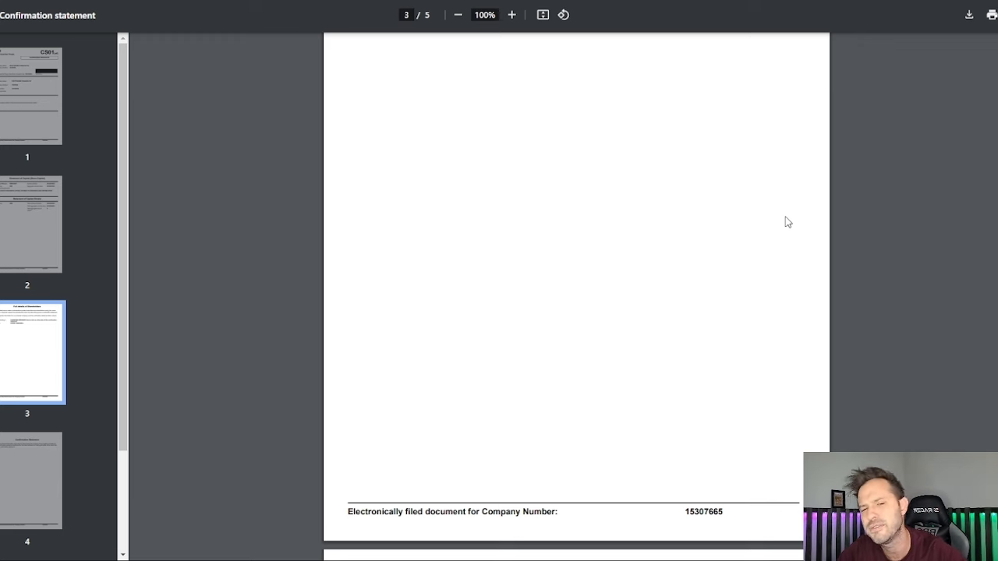
mouse_move(495, 65)
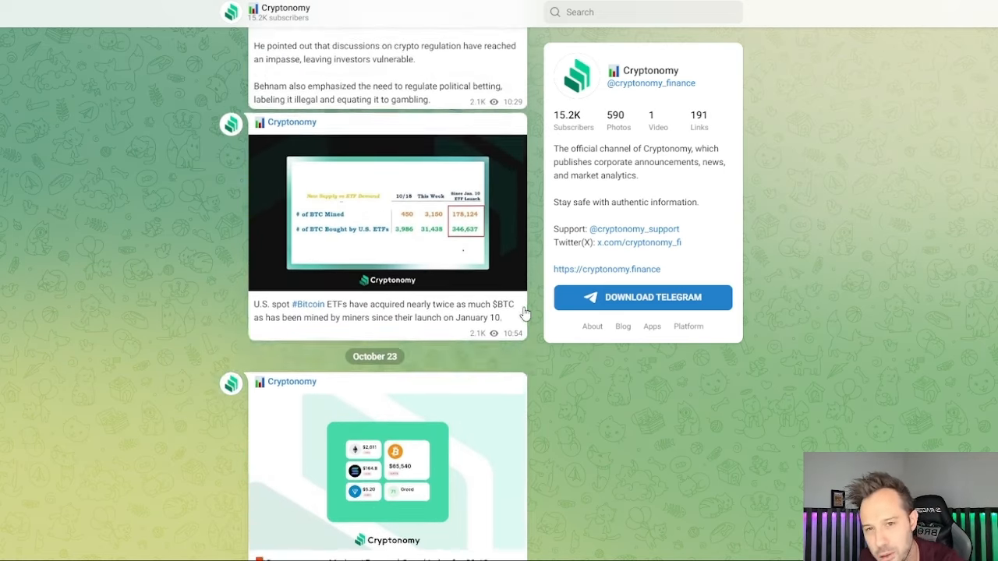
Step: Scroll up through the Cryptonomy Telegram channel posts to the October 22 market index update
scroll(up, 3)
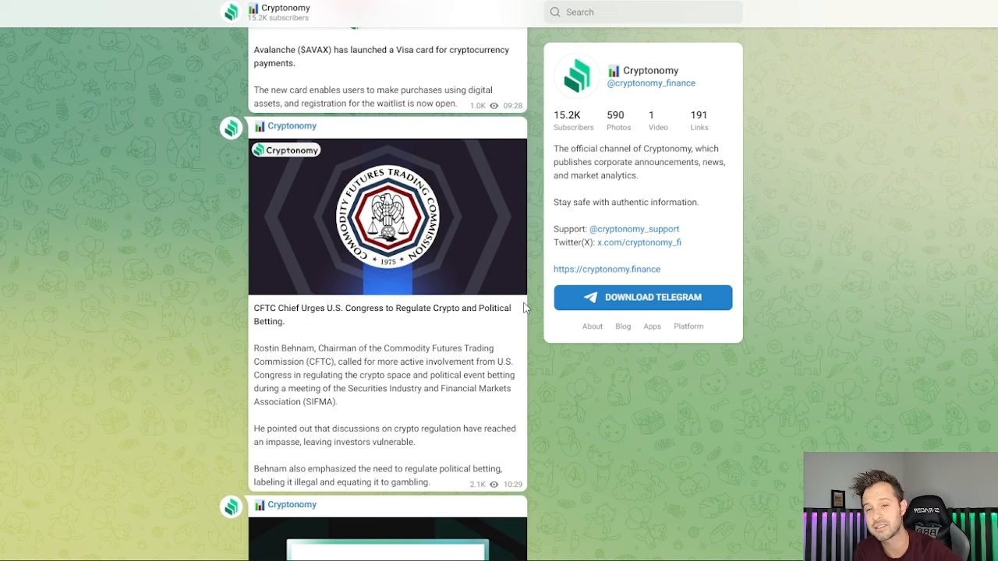
mouse_move(685, 282)
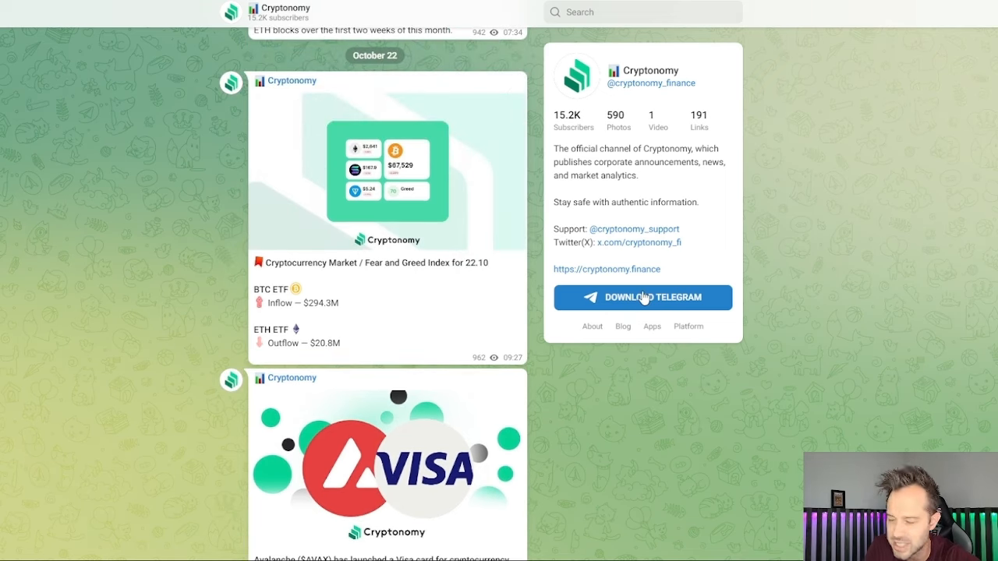
scroll(up, 3)
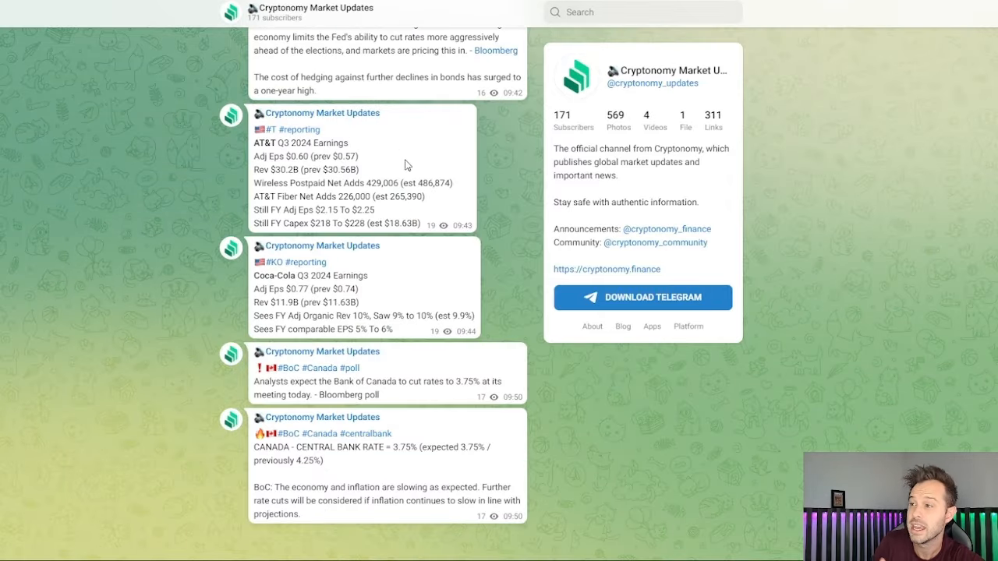
mouse_move(628, 202)
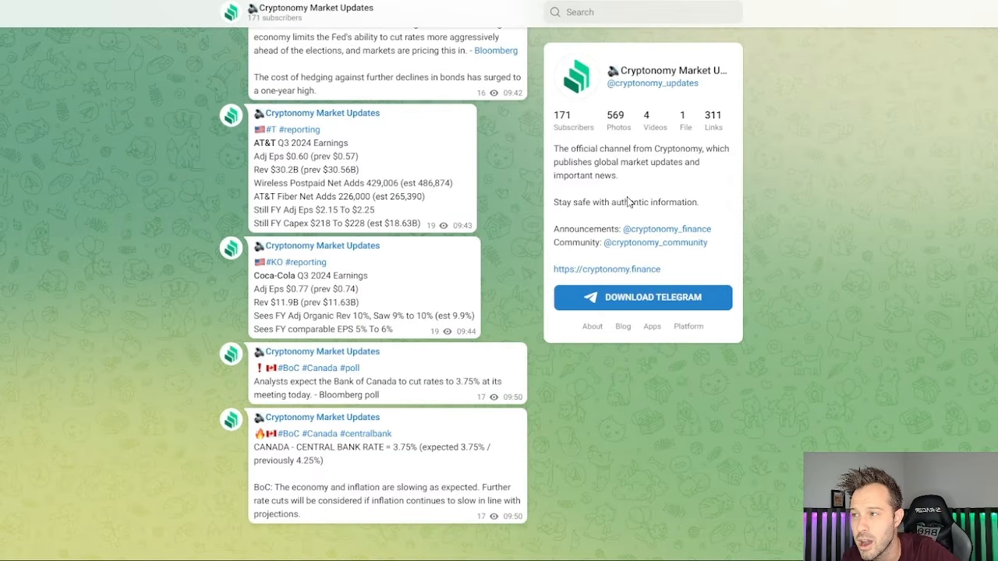
mouse_move(559, 243)
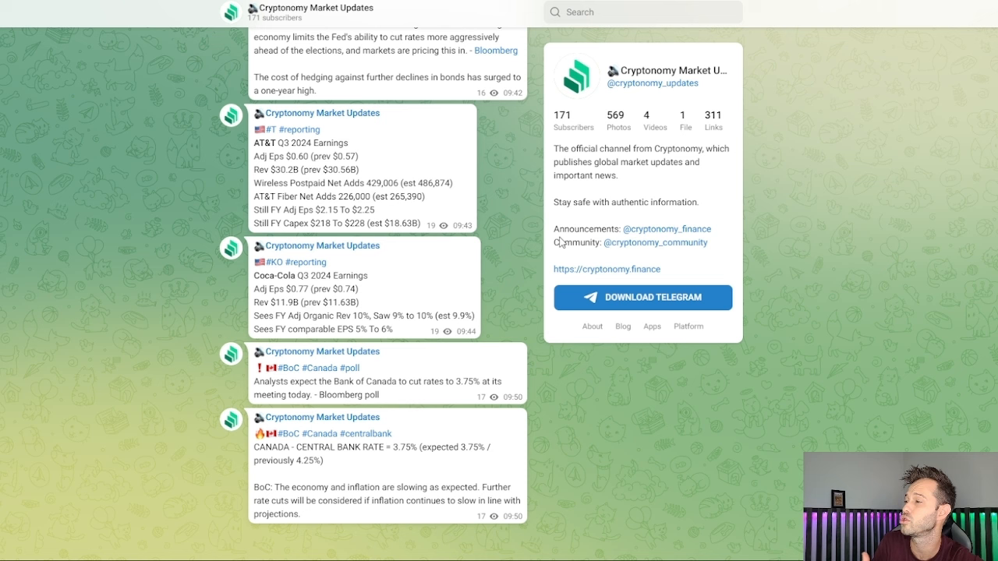
mouse_move(488, 222)
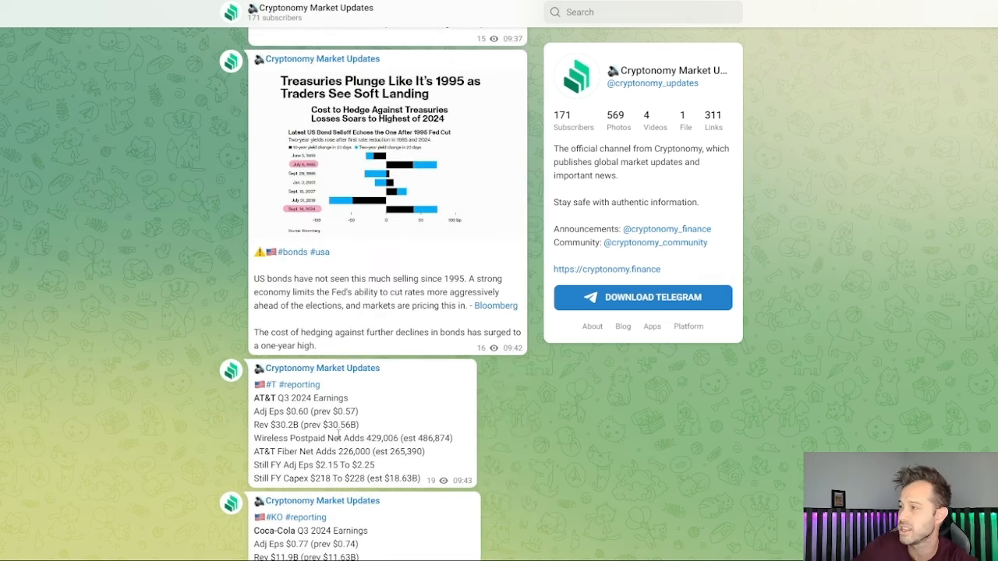
Step: Scroll up through Cryptonomy Market Updates posts to the earnings reports and Treasuries bond-selloff post
scroll(up, 3)
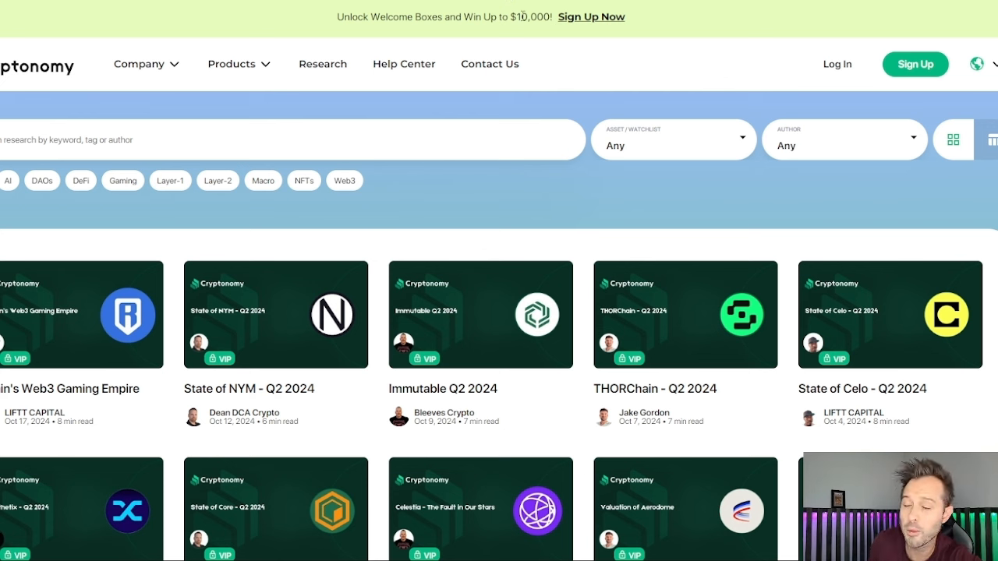
mouse_move(483, 250)
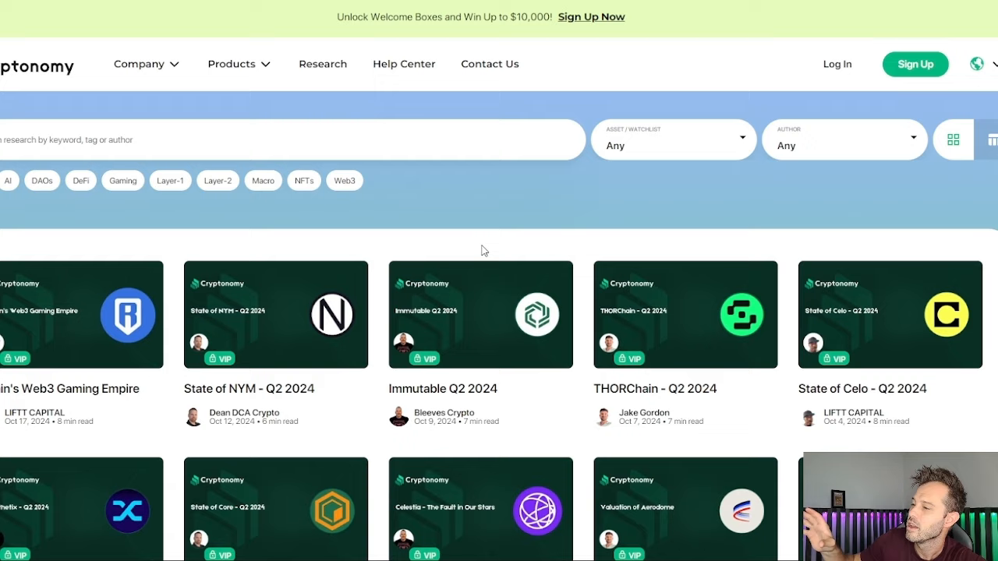
scroll(down, 3)
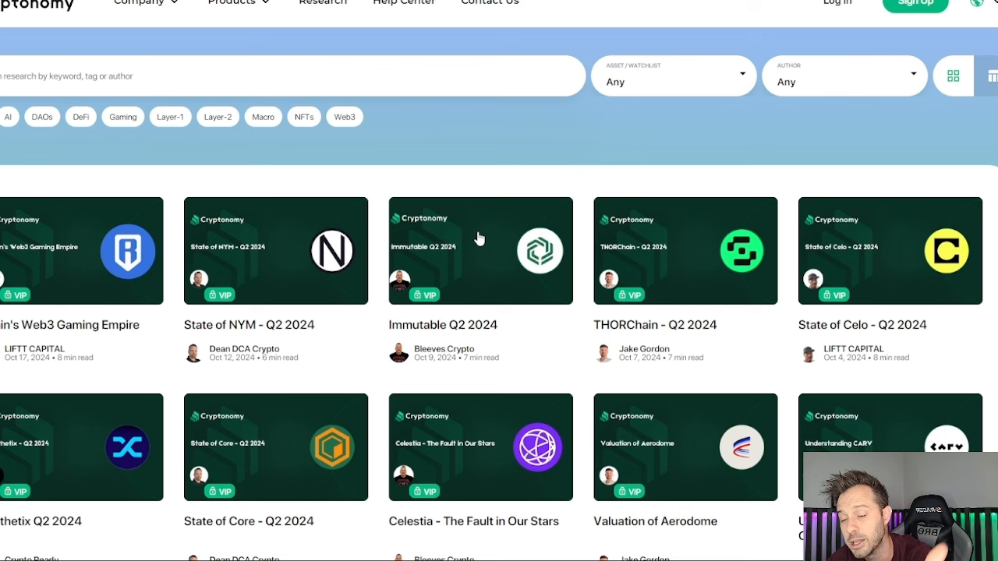
mouse_move(517, 7)
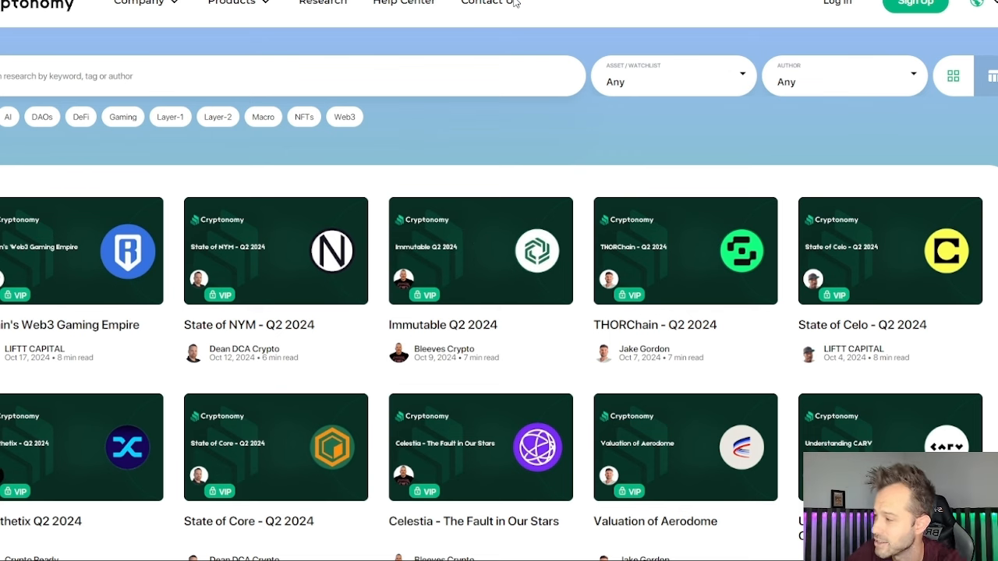
scroll(down, 3)
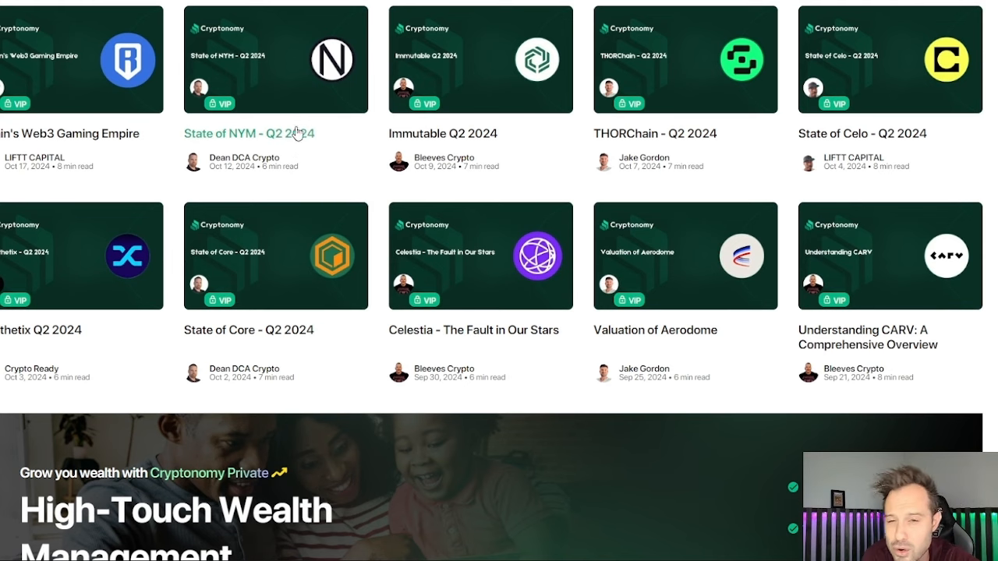
scroll(down, 3)
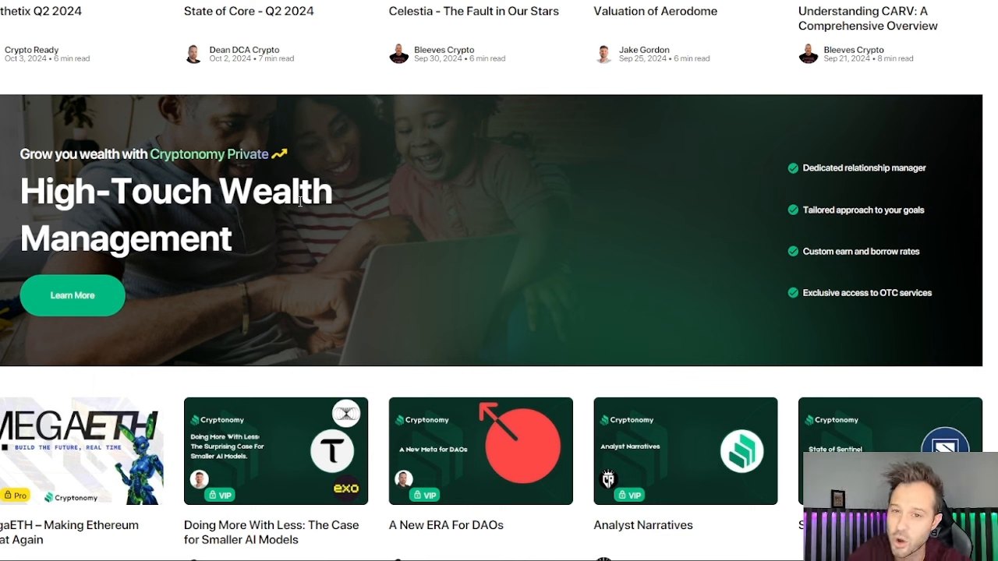
scroll(down, 3)
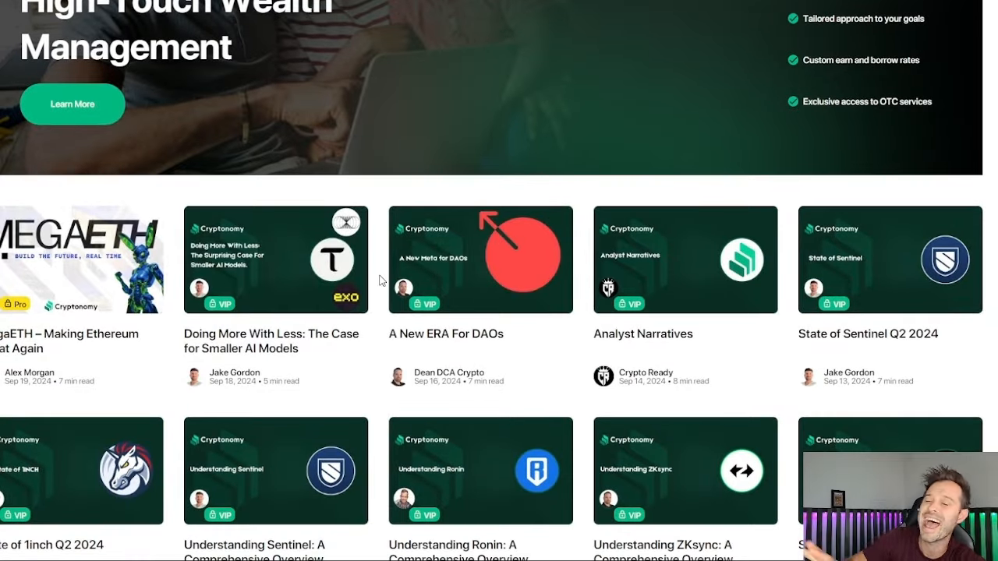
scroll(down, 3)
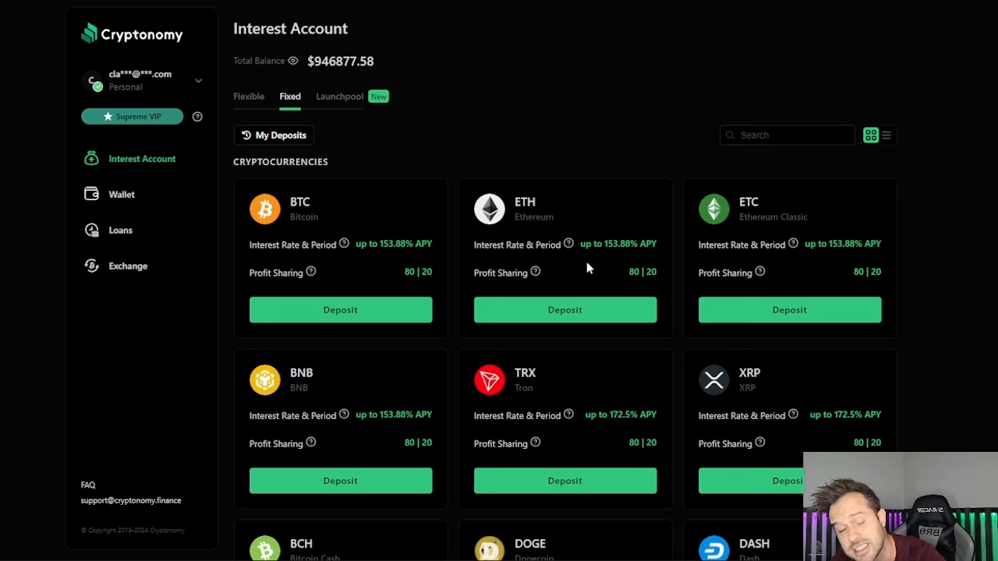
mouse_move(615, 230)
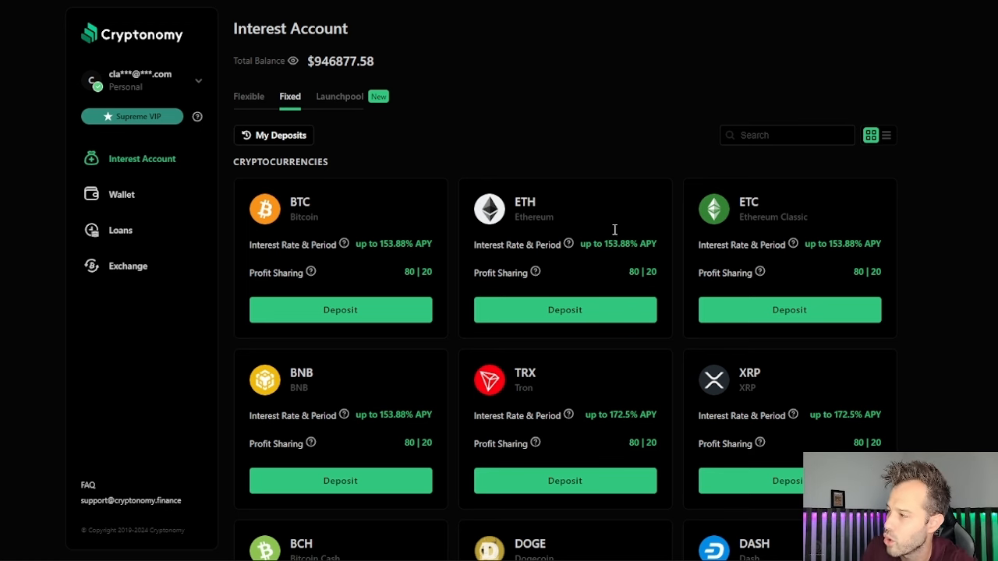
mouse_move(362, 244)
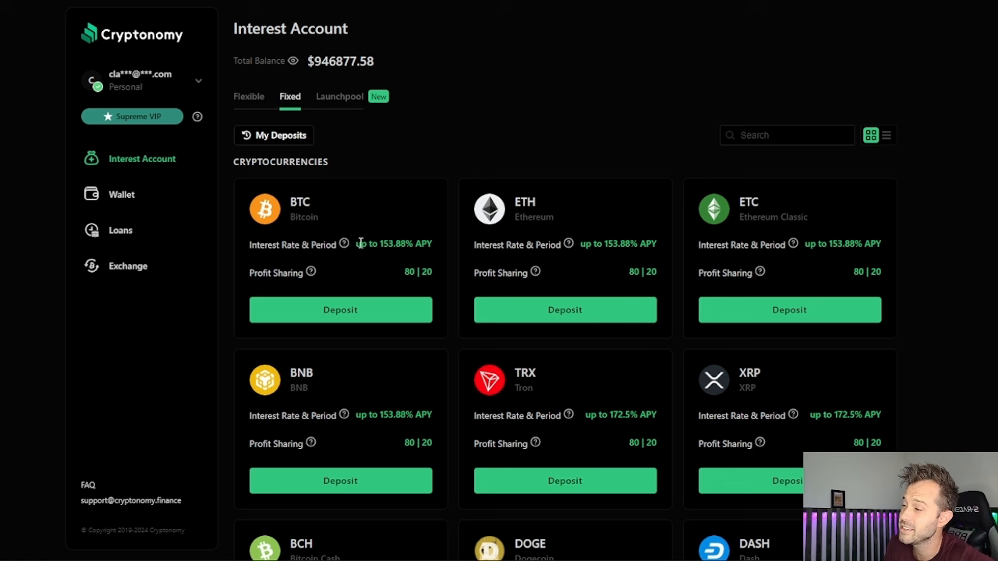
mouse_move(382, 258)
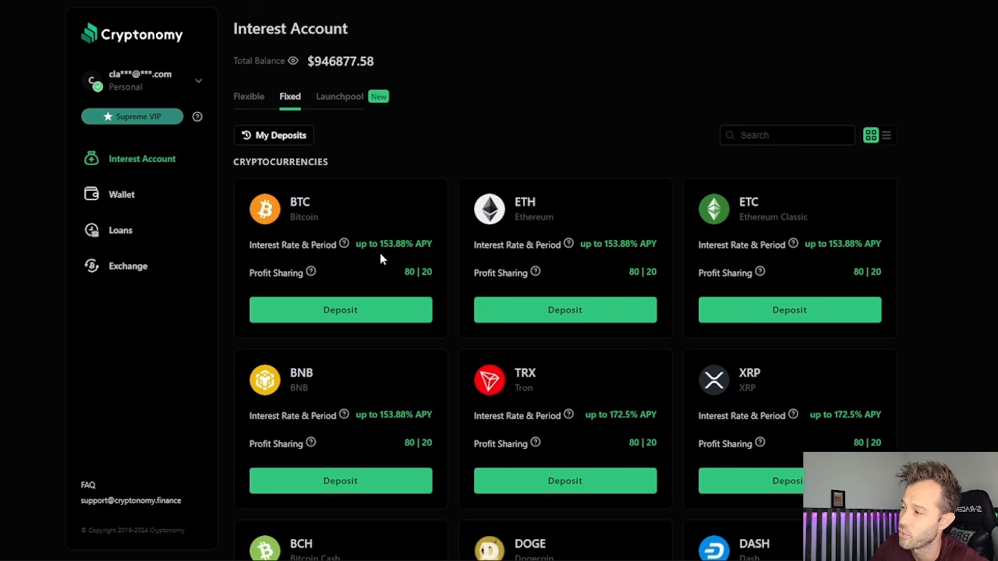
mouse_move(580, 269)
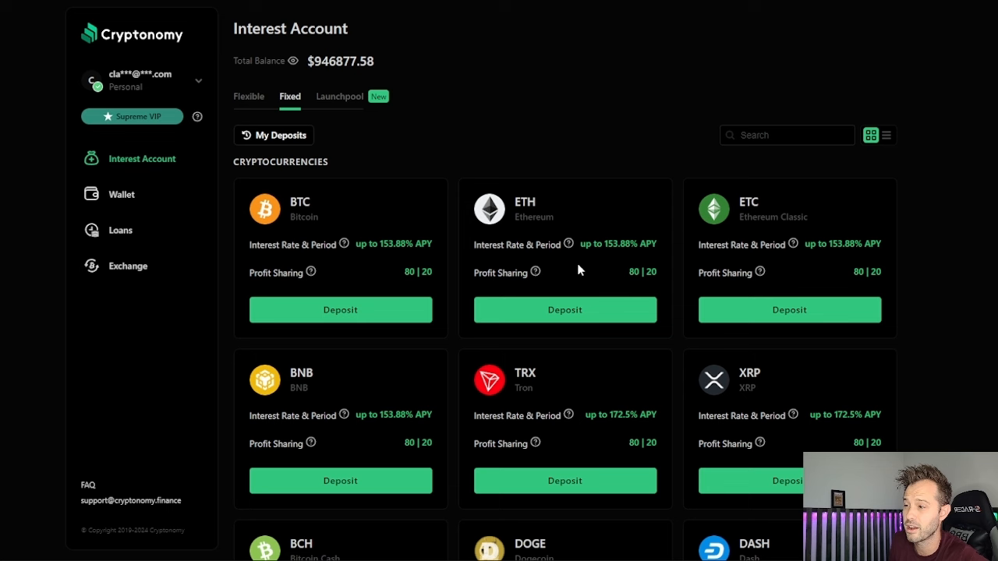
mouse_move(369, 367)
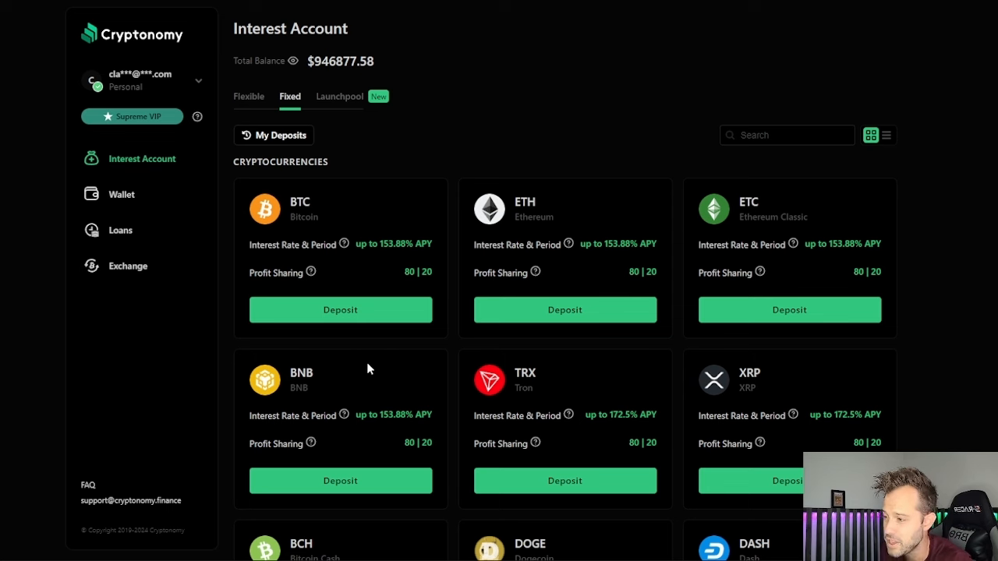
scroll(down, 3)
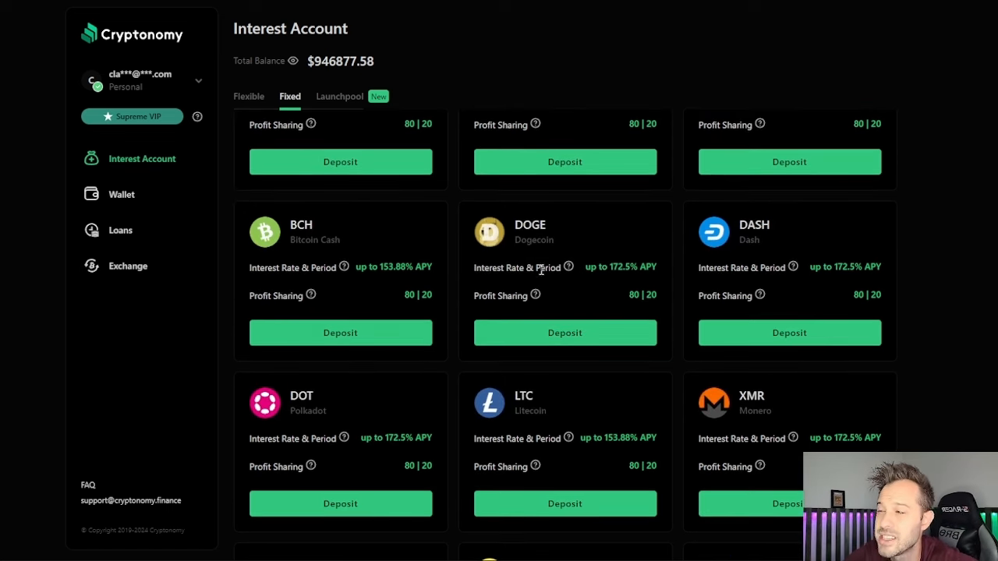
scroll(down, 3)
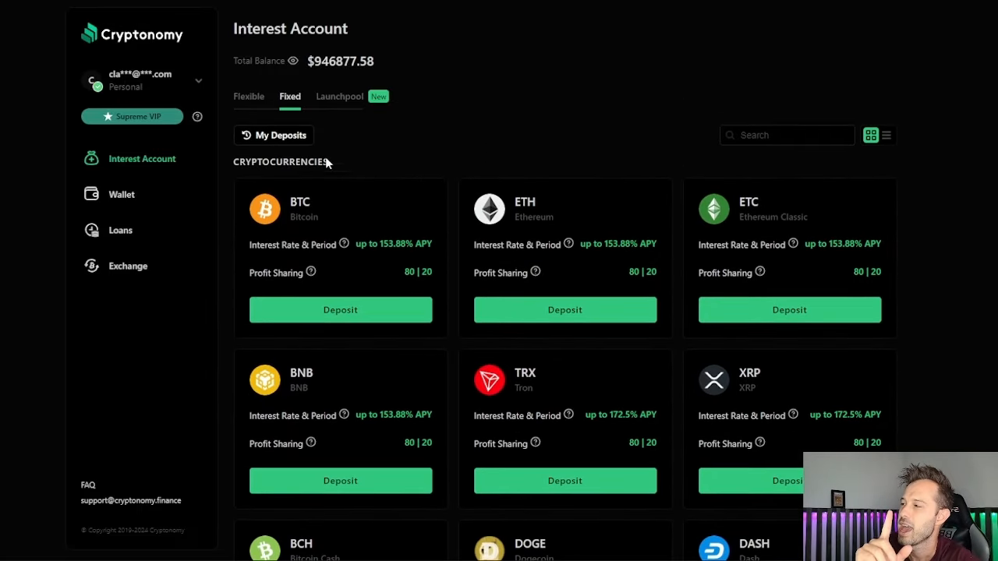
mouse_move(305, 191)
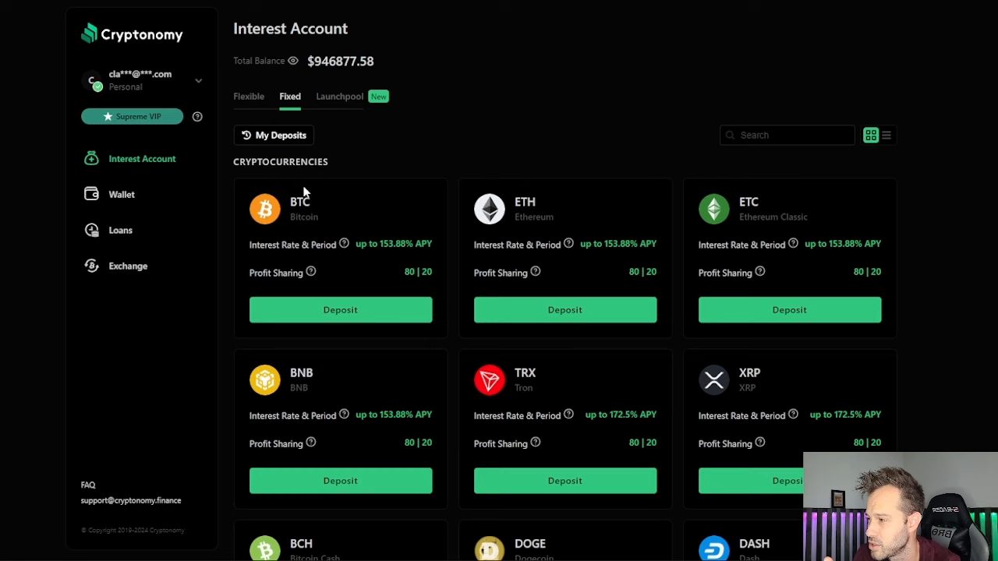
Step: Open My Deposits and review the active BNB, Tether, Shiba Inu and Solana fixed deposits
click(273, 135)
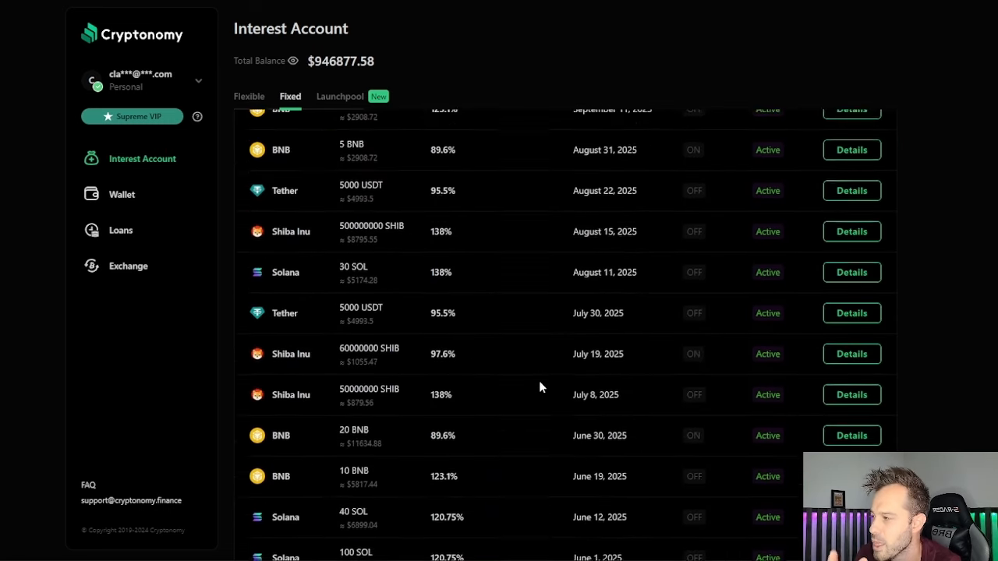
scroll(down, 3)
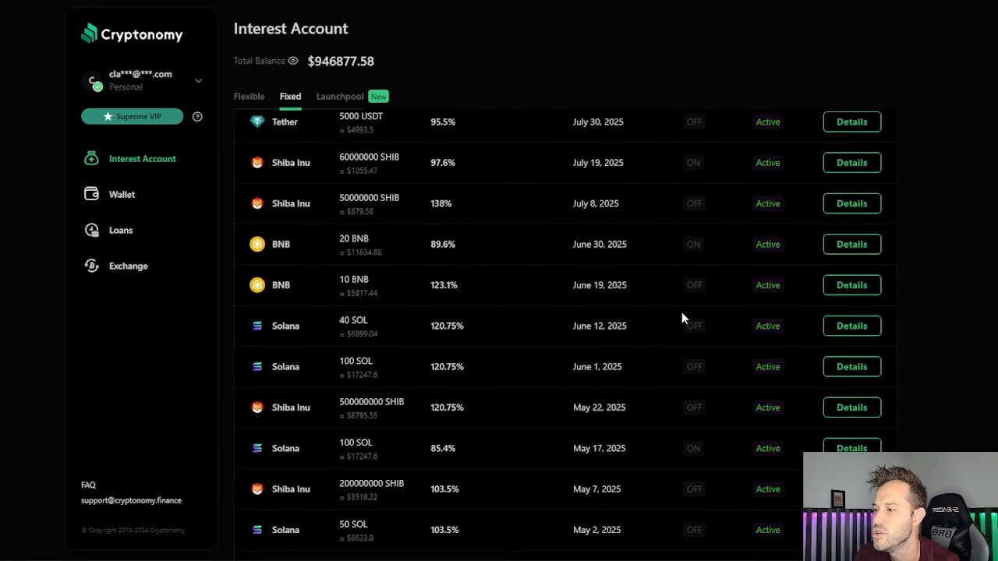
scroll(down, 3)
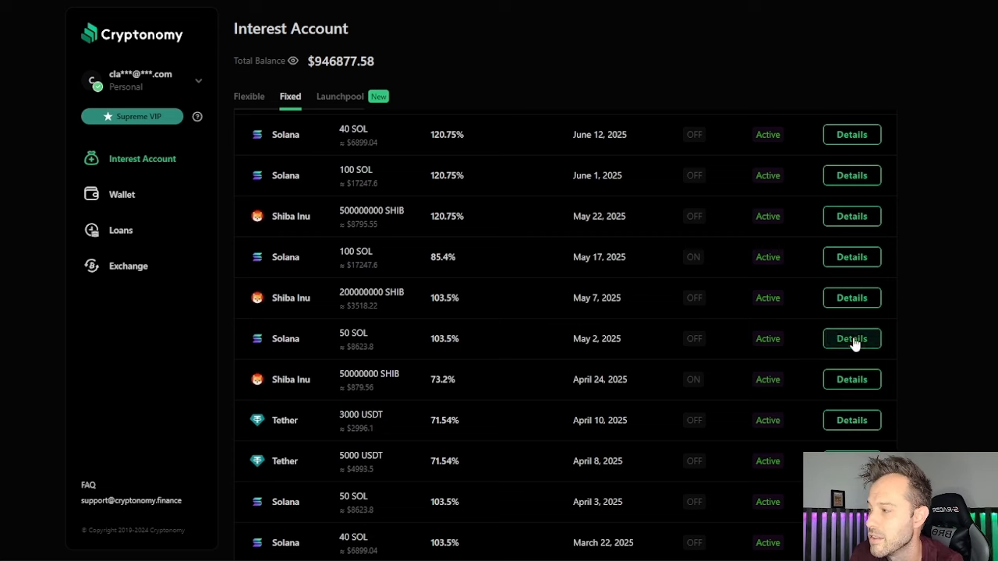
click(852, 338)
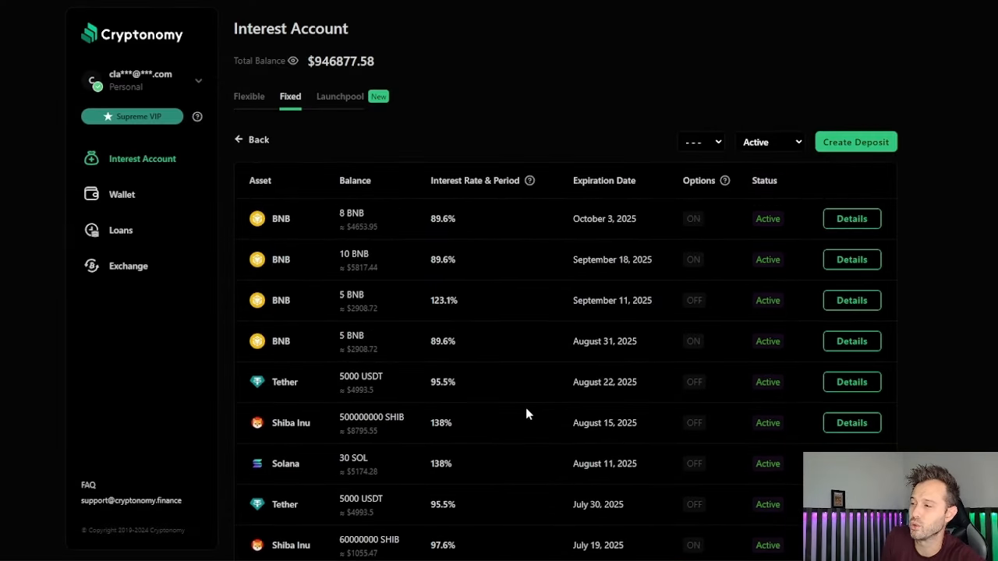
Step: Set up a 200,000,000 SHIB fixed deposit with monthly payouts for 12 months at 97.6%
click(855, 142)
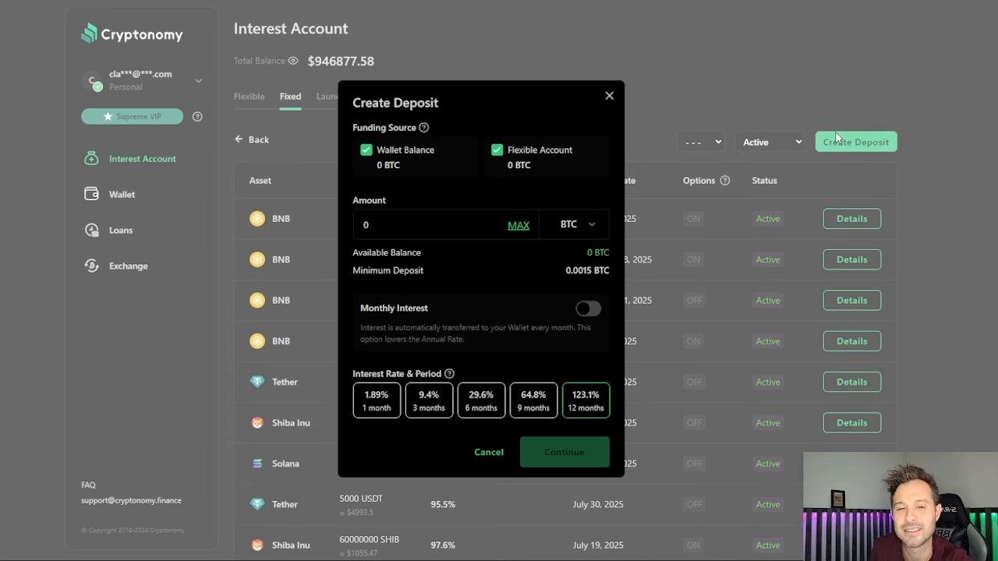
click(574, 224)
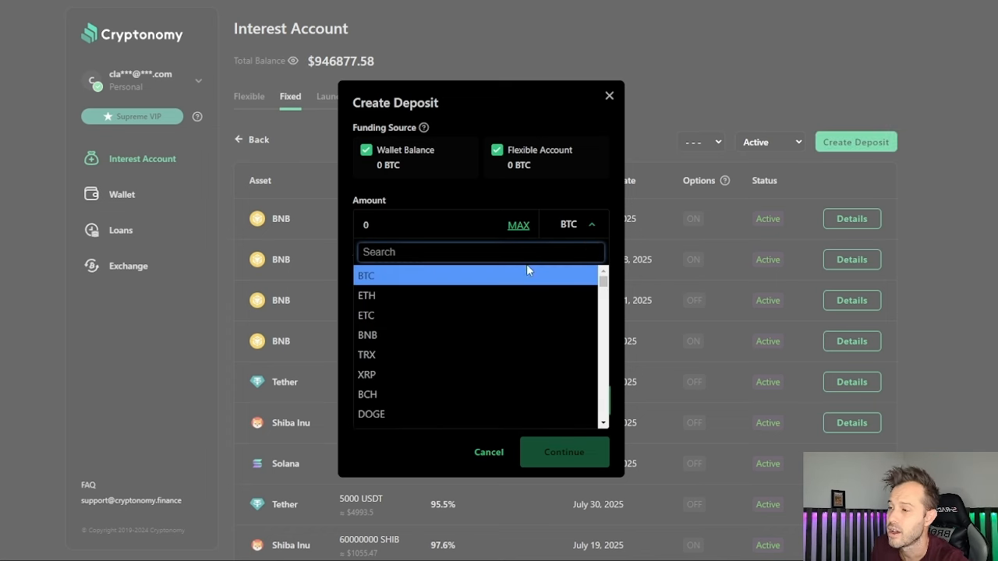
text(SHI)
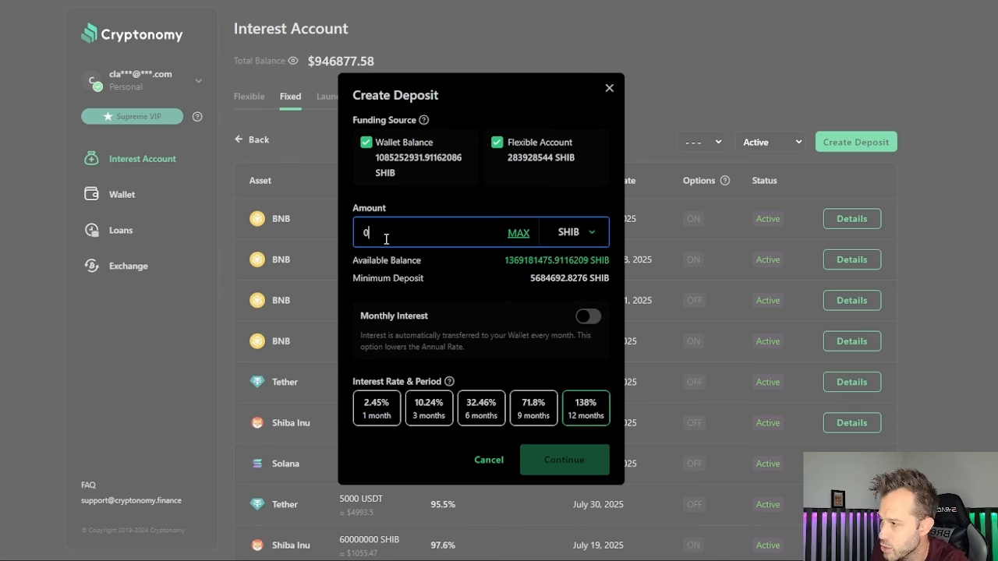
text(200000000)
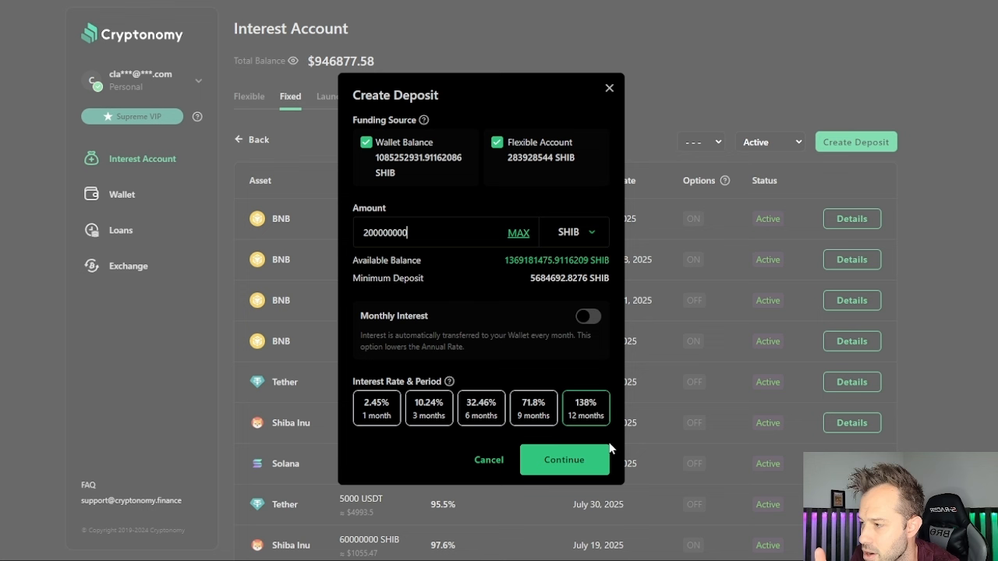
click(588, 317)
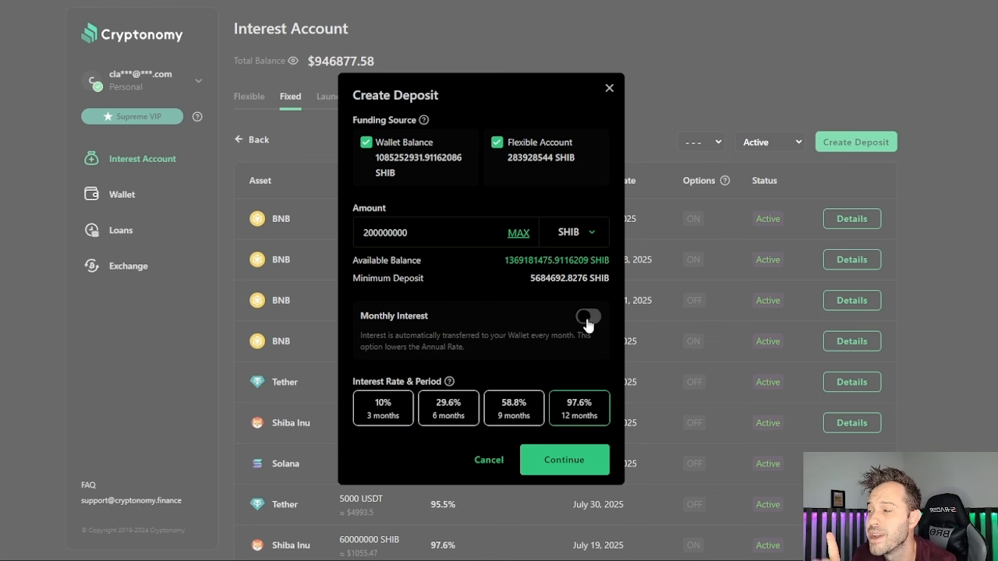
click(588, 317)
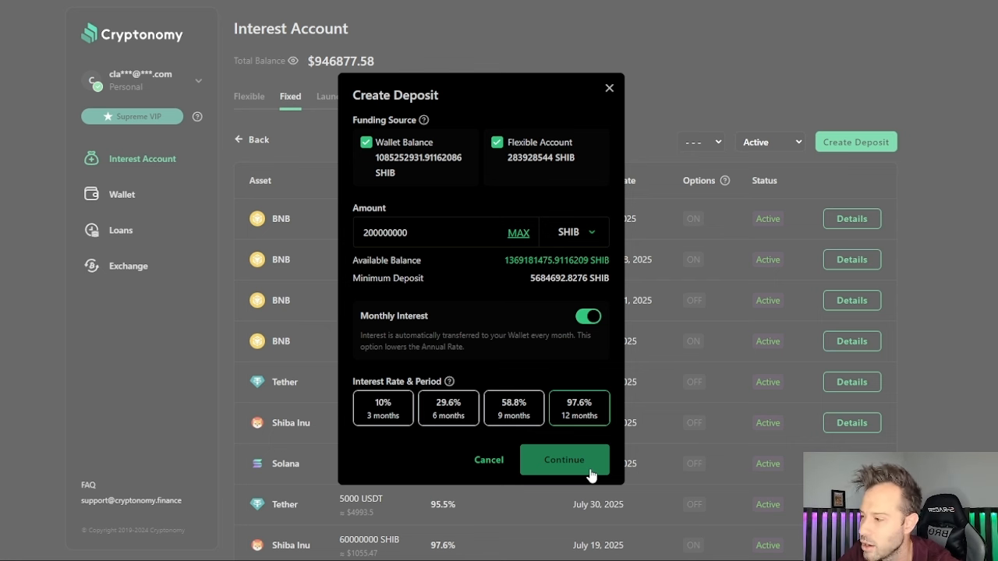
click(565, 460)
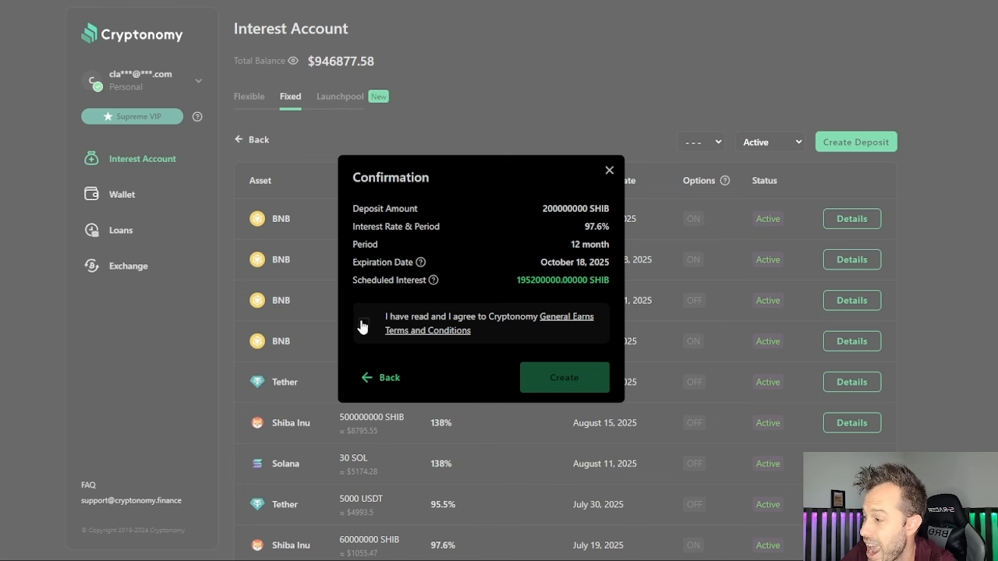
Step: Accept the terms, submit the SHIB deposit request and dismiss the Request Sent popup
click(364, 323)
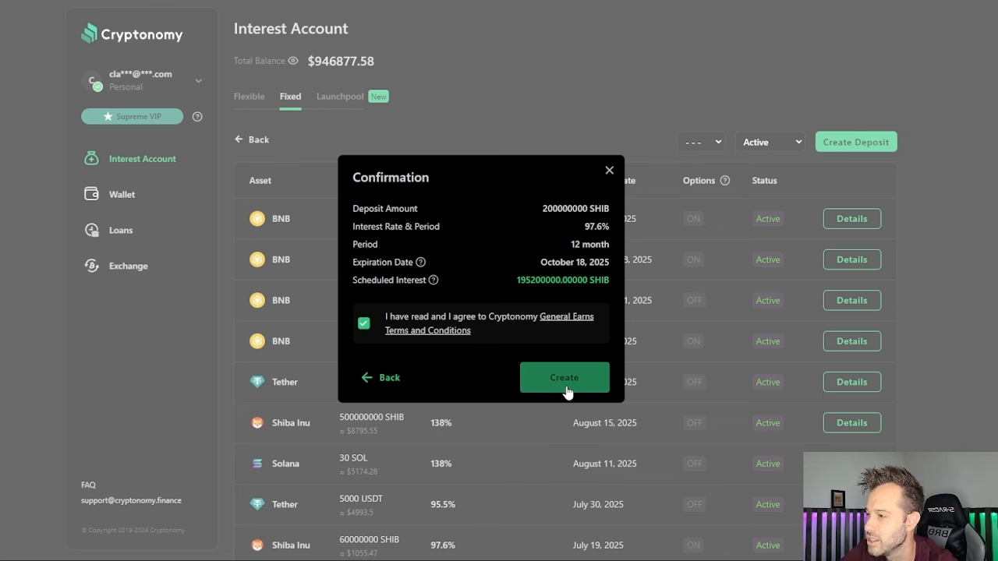
mouse_move(585, 373)
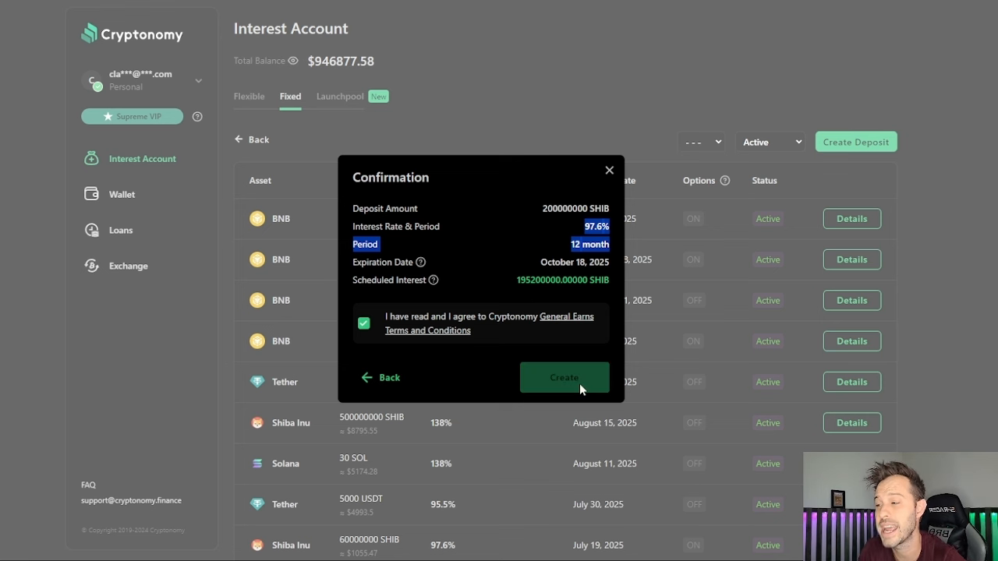
click(565, 377)
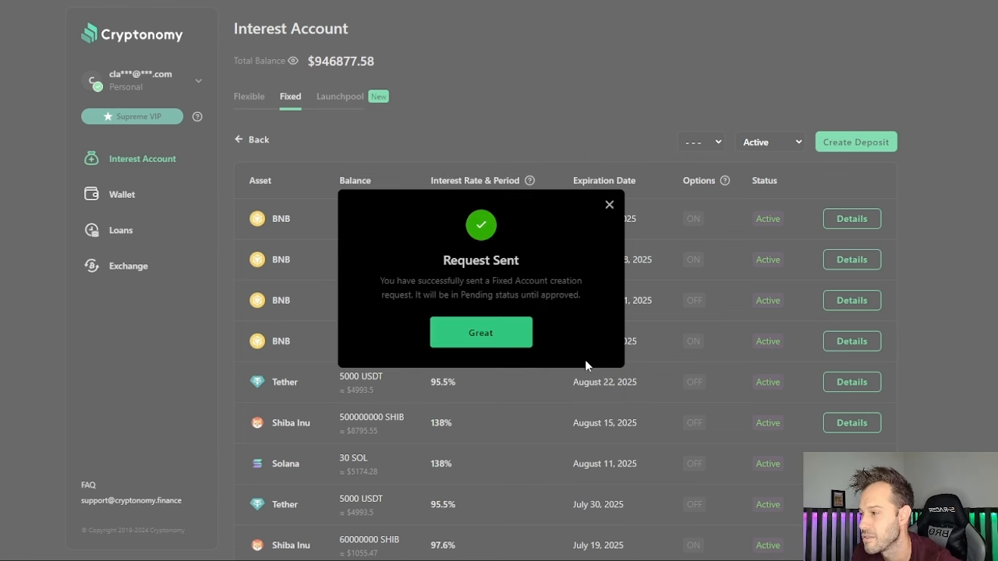
mouse_move(471, 343)
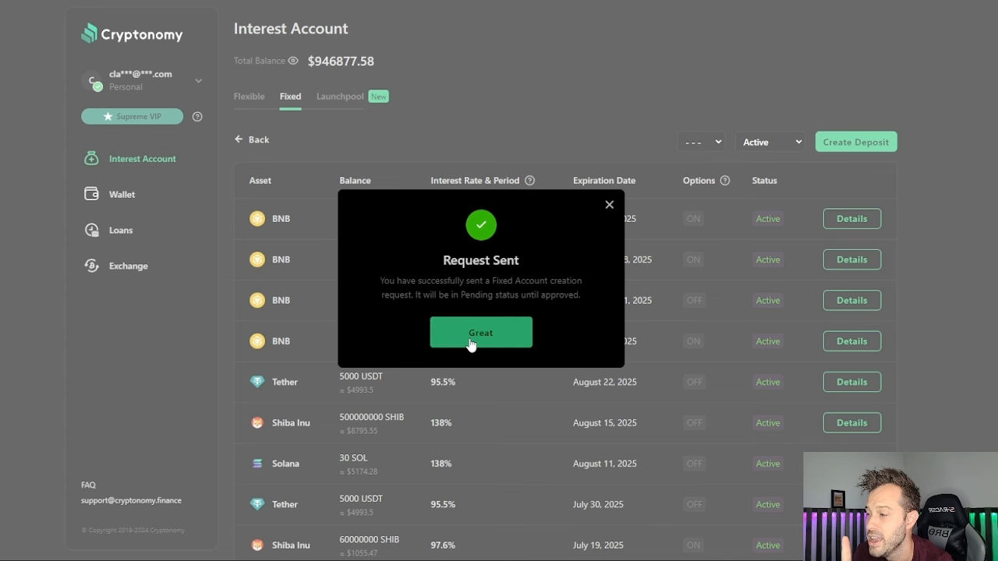
click(481, 332)
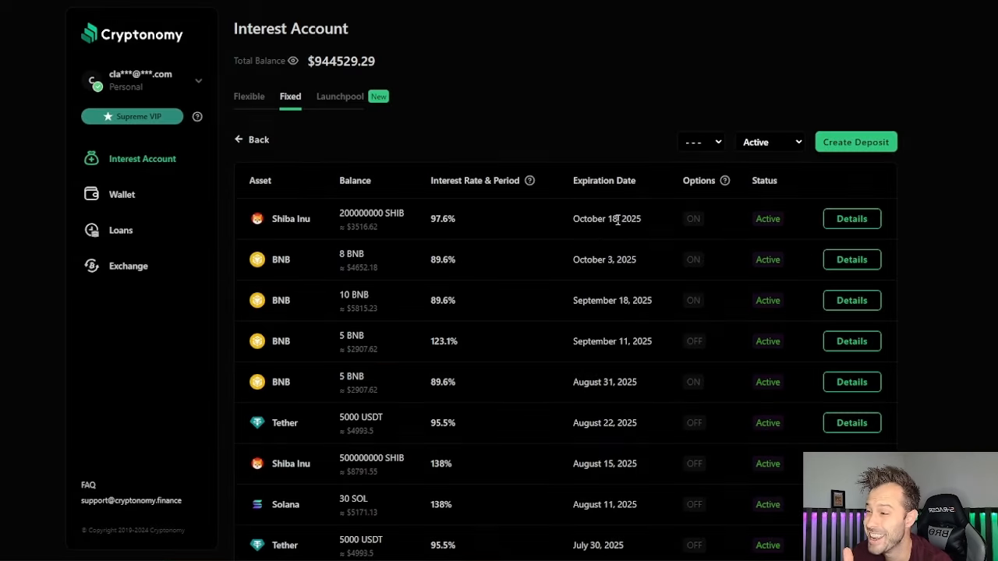
mouse_move(335, 96)
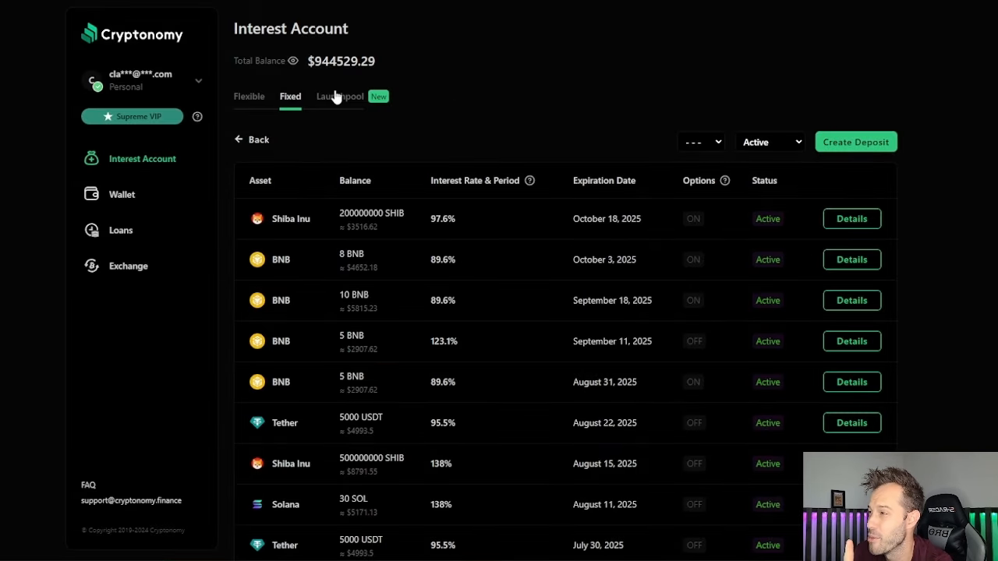
Step: Switch to the Launchpool section and highlight the all-time average ROI figure
click(339, 96)
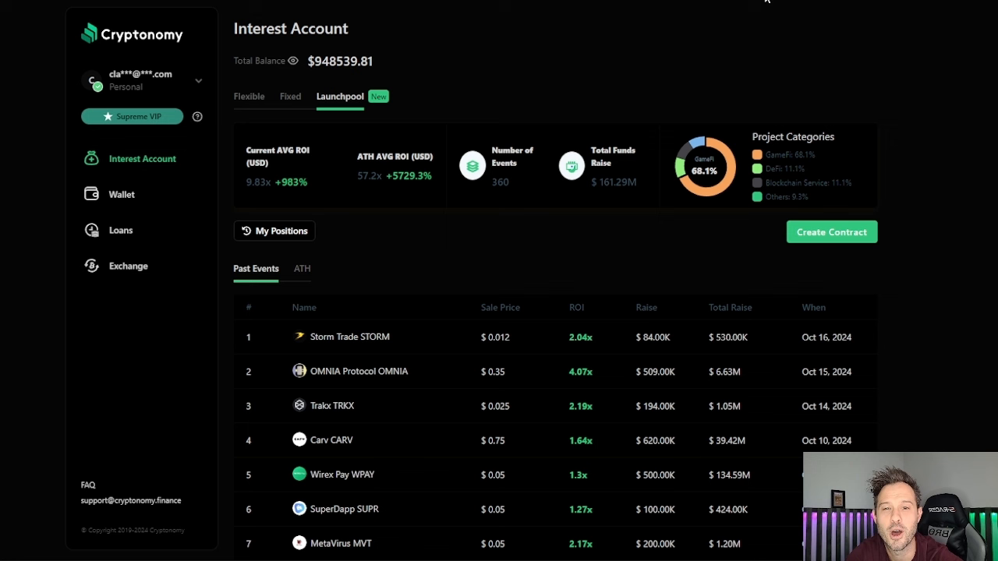
mouse_move(358, 140)
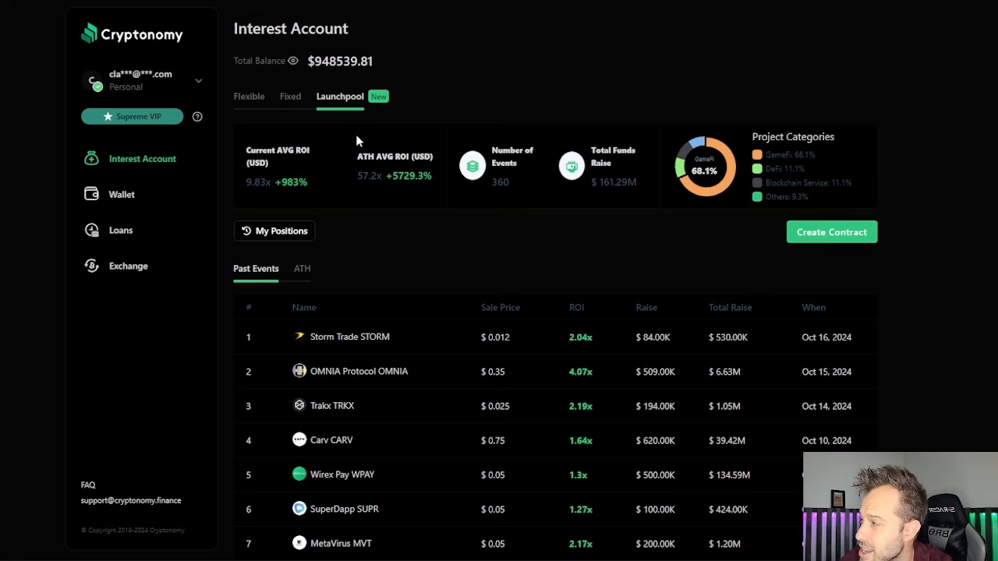
double_click(291, 183)
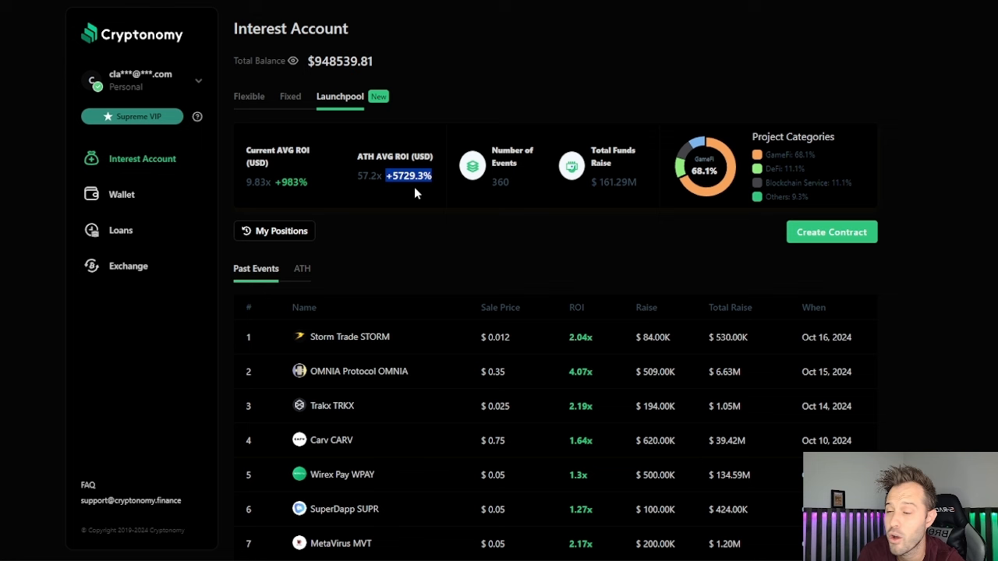
mouse_move(395, 227)
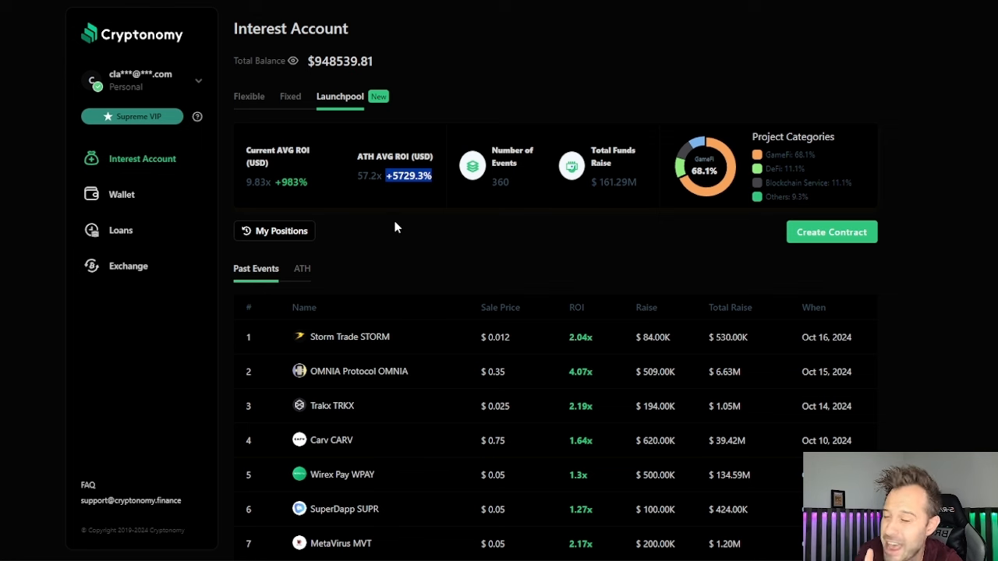
mouse_move(191, 233)
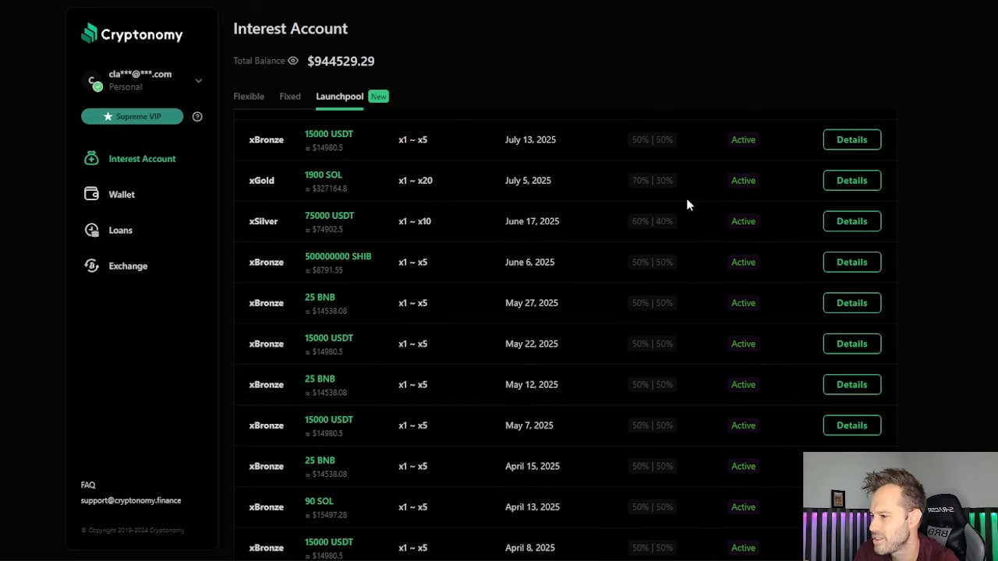
scroll(down, 3)
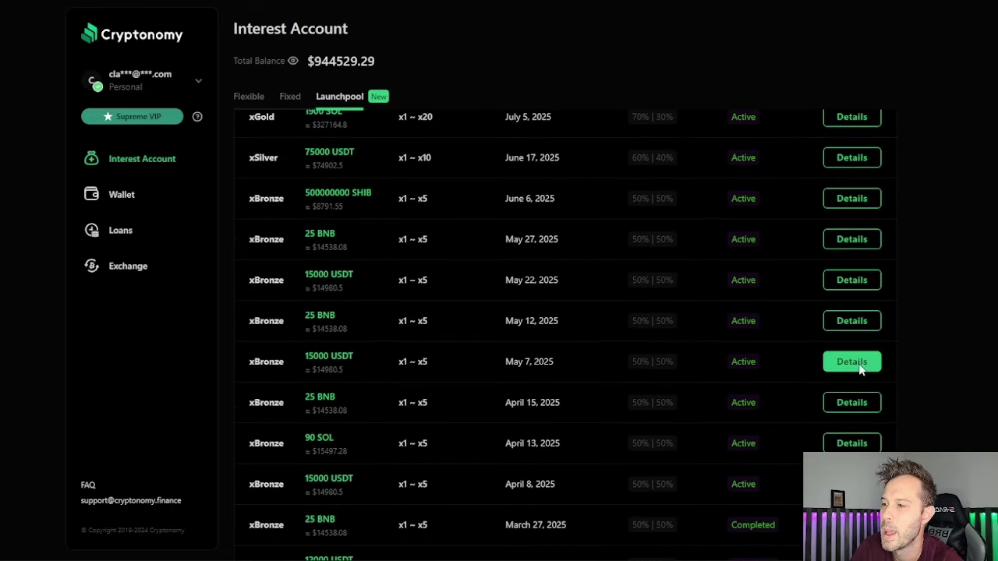
click(852, 361)
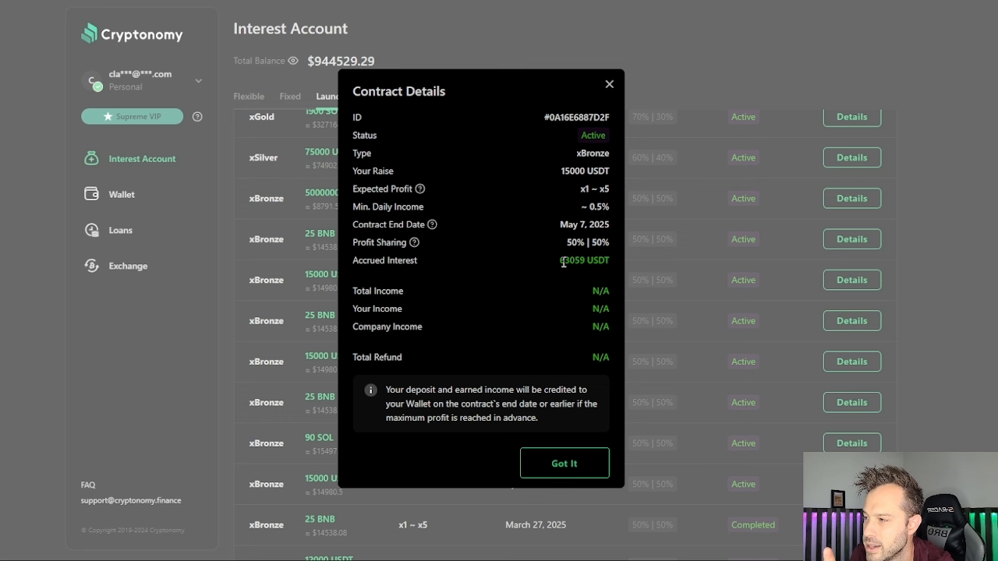
double_click(570, 260)
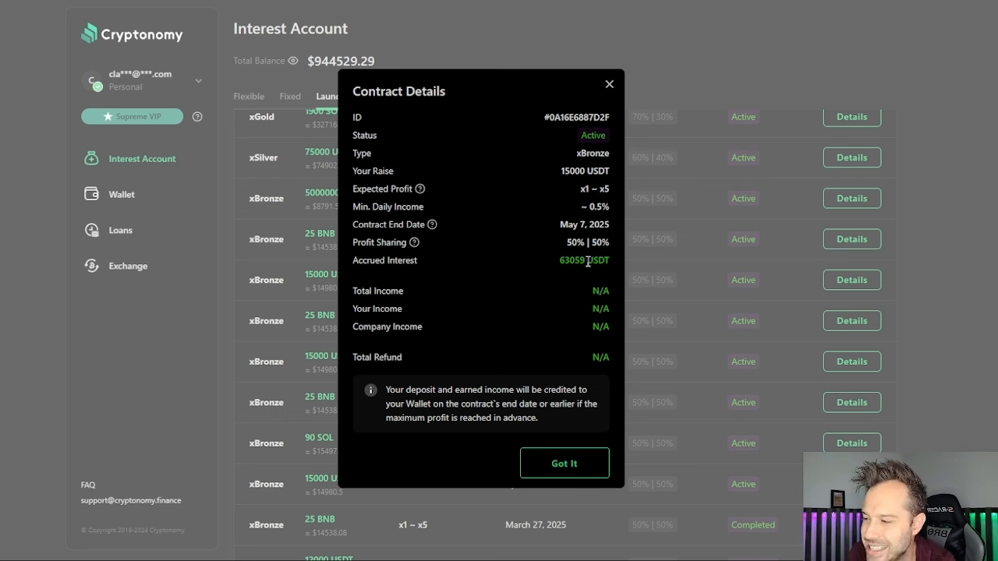
mouse_move(569, 277)
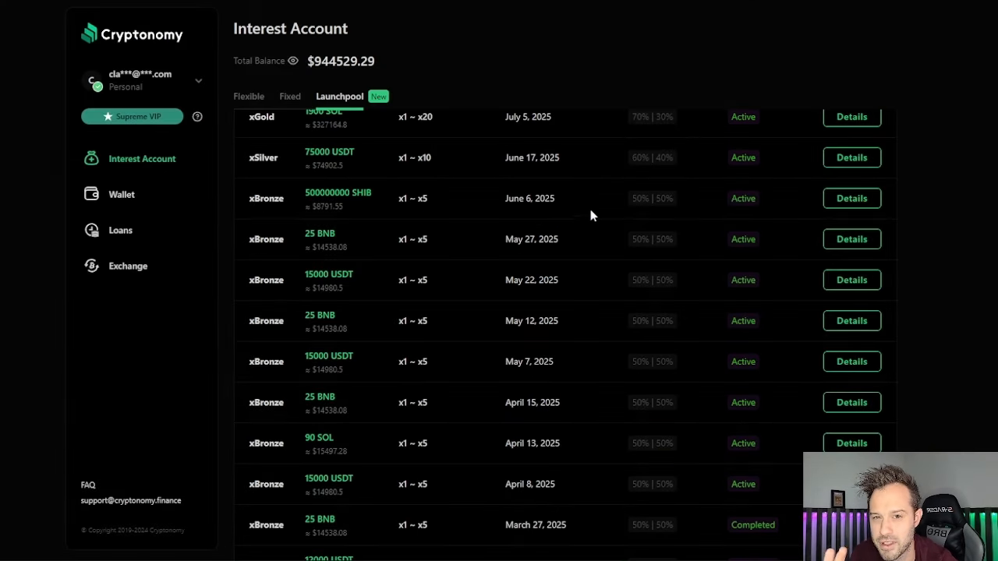
mouse_move(441, 375)
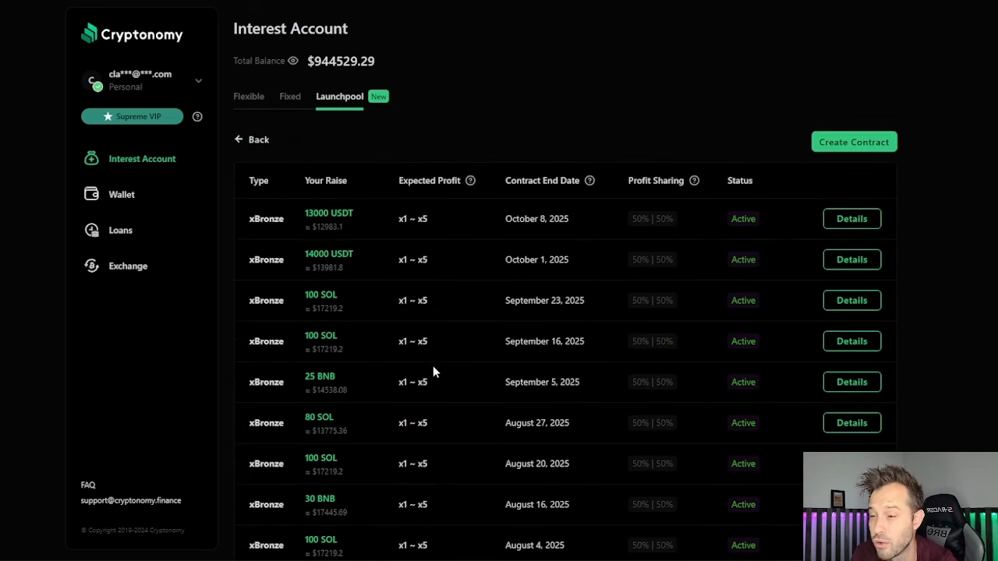
Step: Create an xBronze Launchpool contract in USDT for 12,500 and continue to review
click(854, 141)
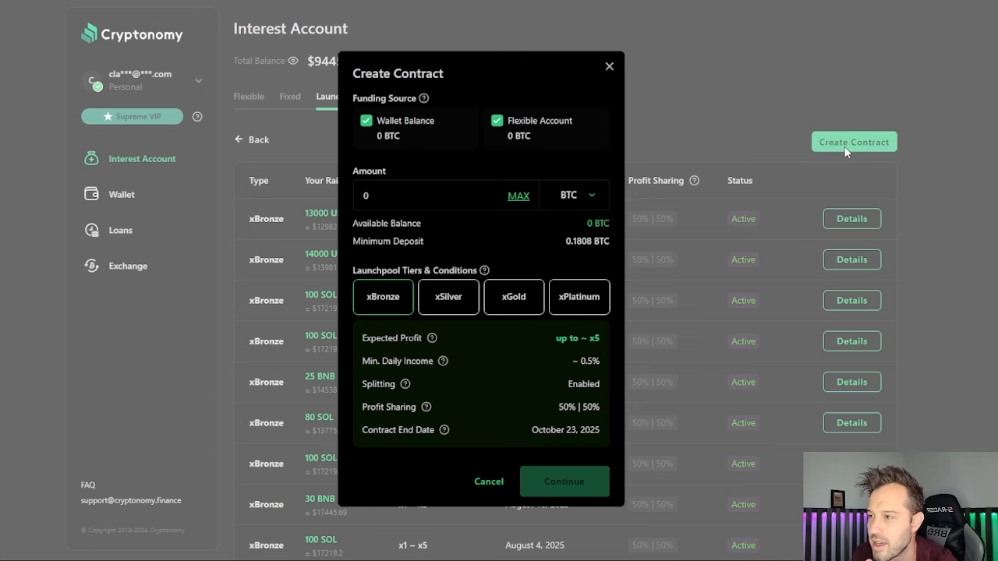
mouse_move(386, 323)
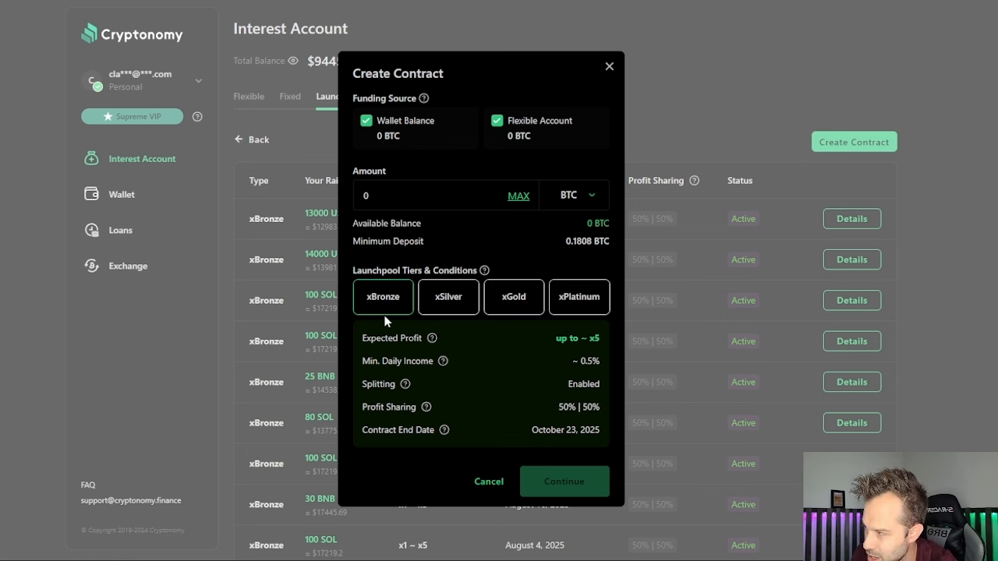
click(573, 195)
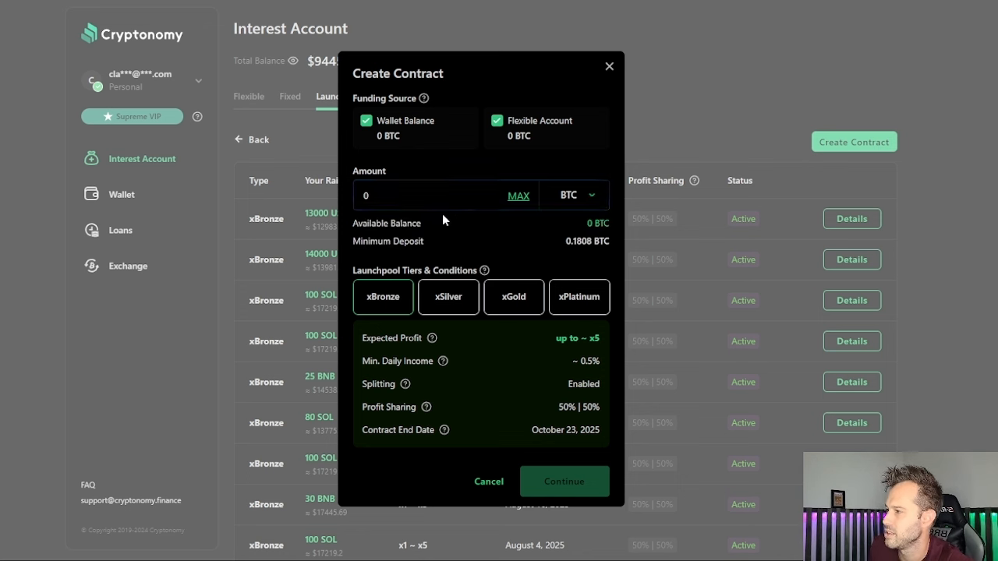
click(573, 195)
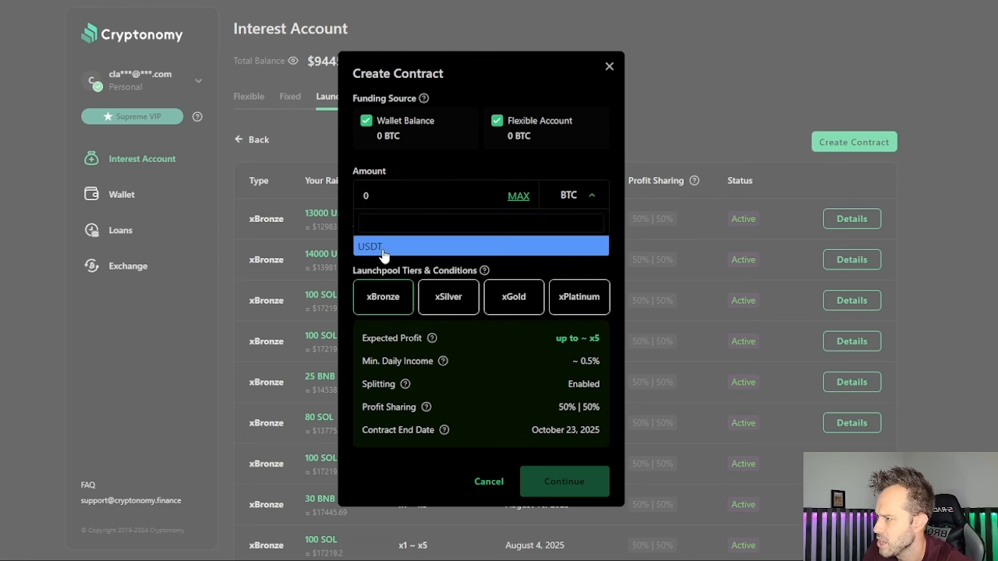
click(372, 246)
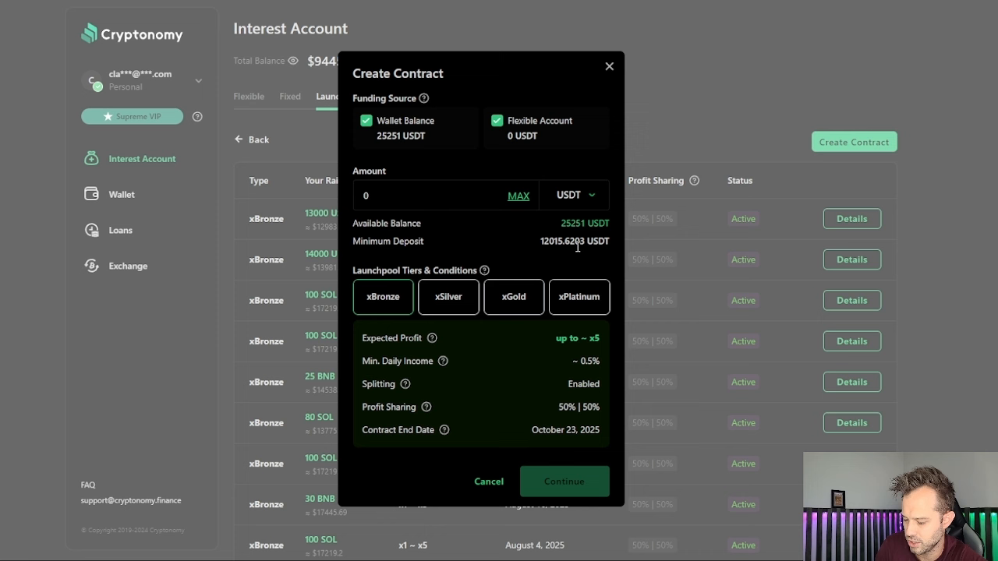
text(12500)
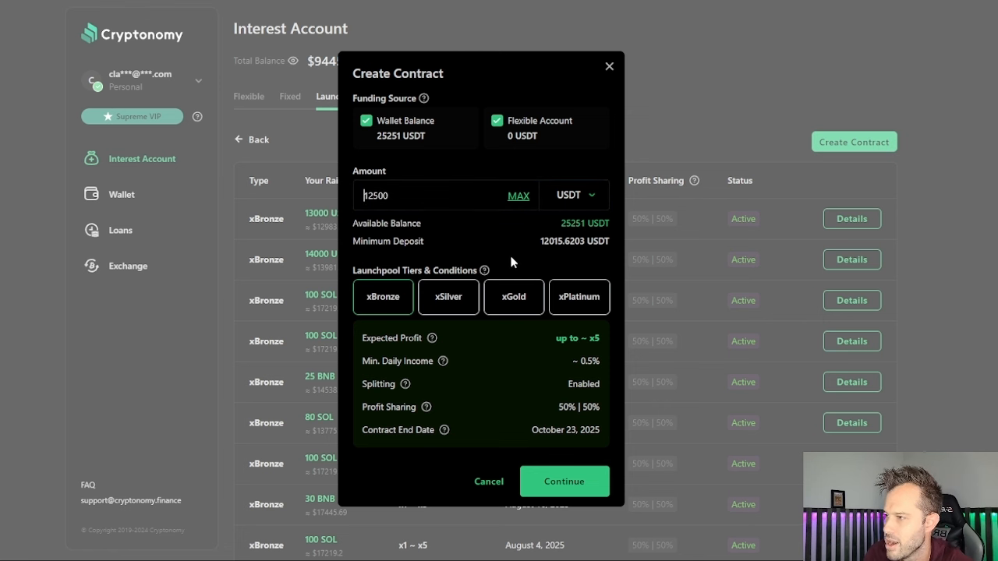
mouse_move(570, 482)
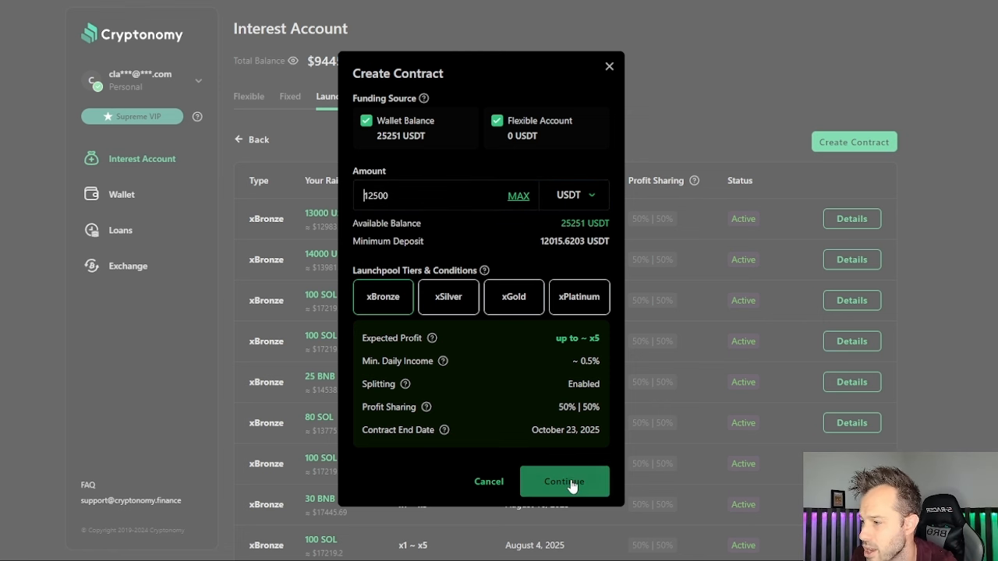
click(565, 481)
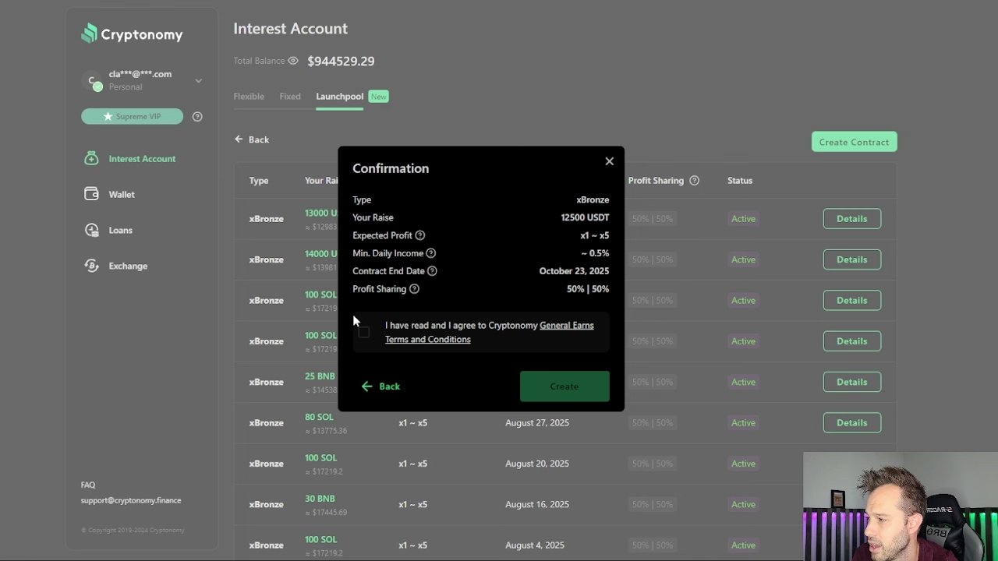
Step: Accept the General Earns Terms and Conditions and submit the 12,500 USDT xBronze request
click(363, 332)
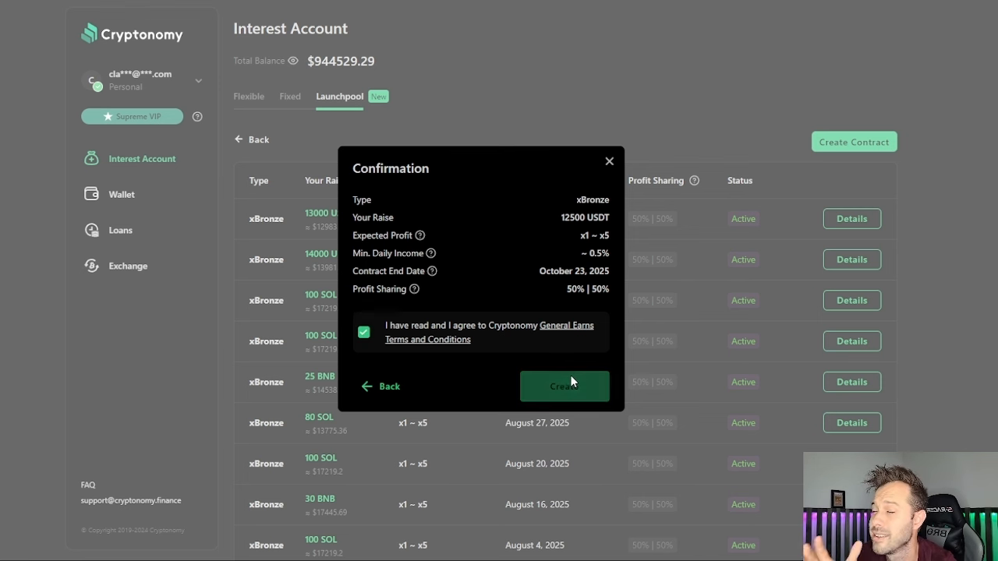
click(564, 385)
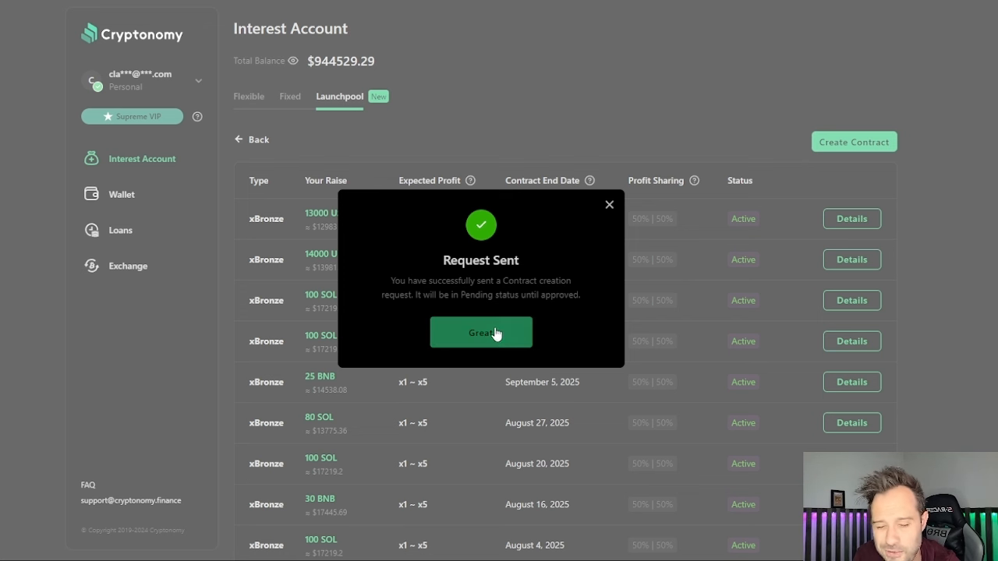
mouse_move(490, 333)
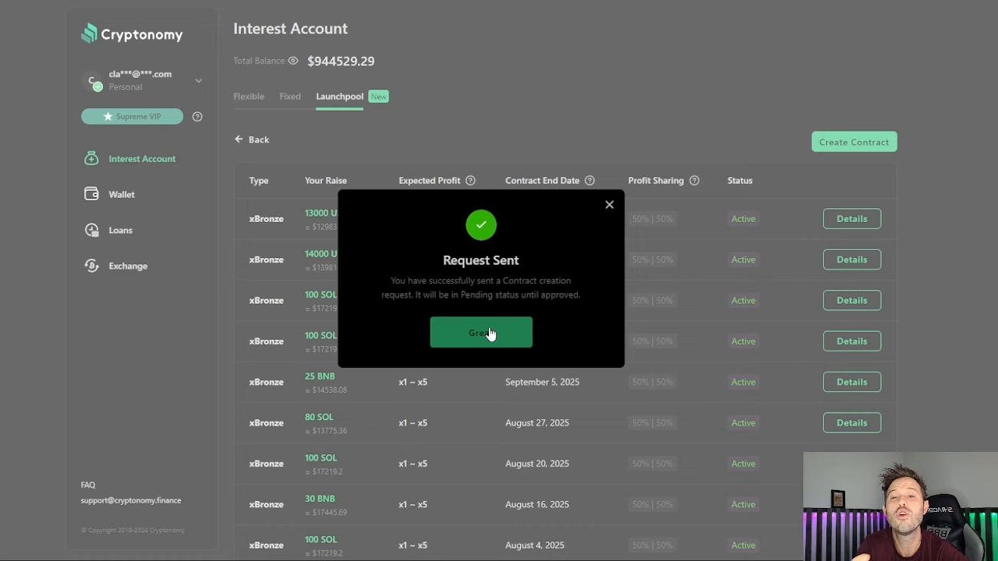
Step: Dismiss the Request Sent confirmation for the Launchpool contract
click(481, 332)
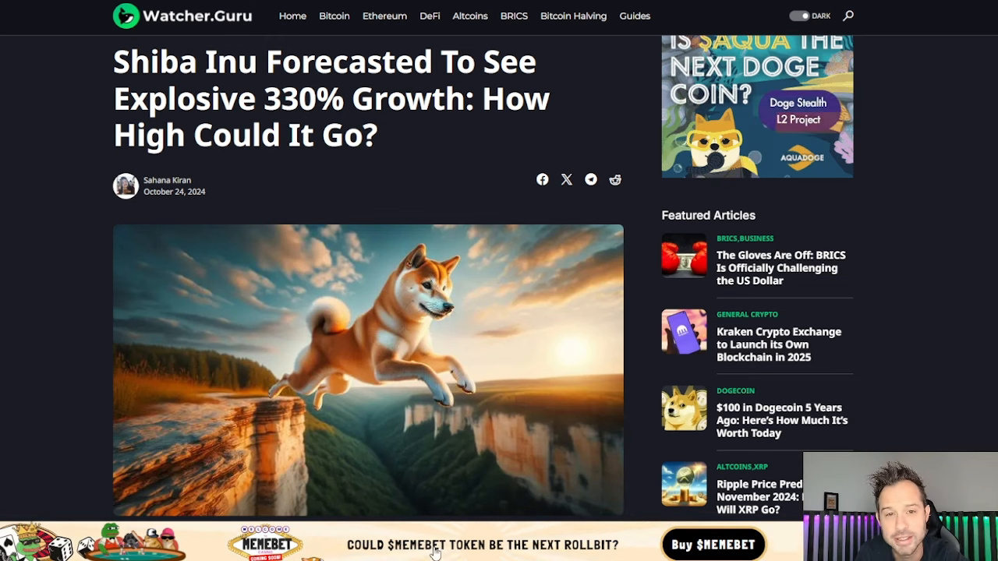
Step: Scroll down the Shiba Inu article and highlight SHIB's yearly peak price
scroll(down, 3)
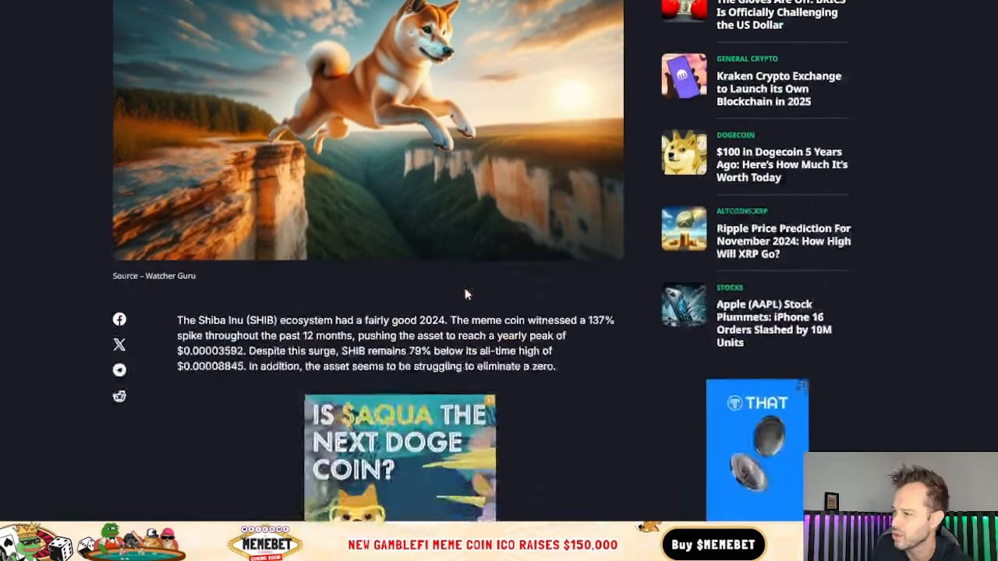
scroll(down, 3)
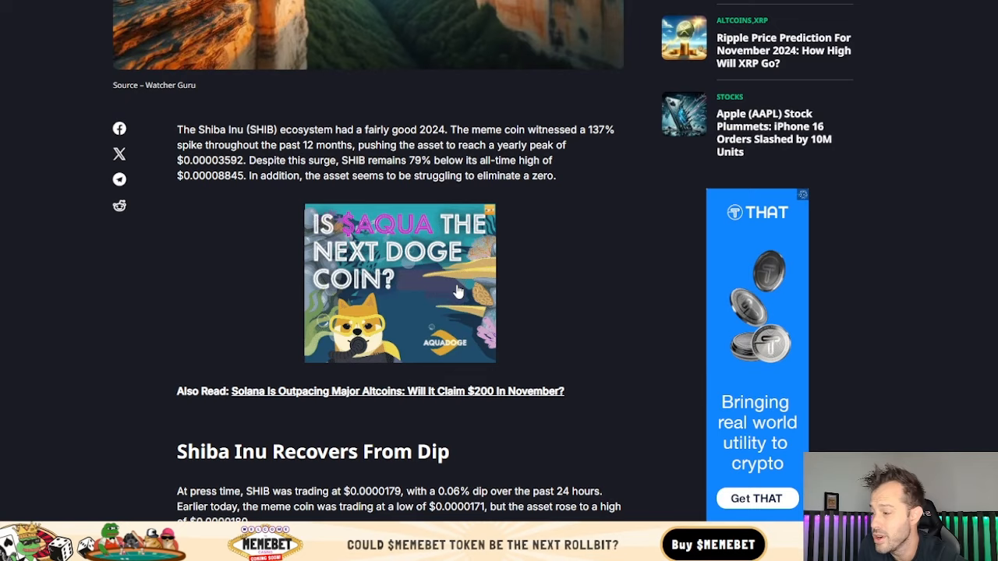
scroll(down, 3)
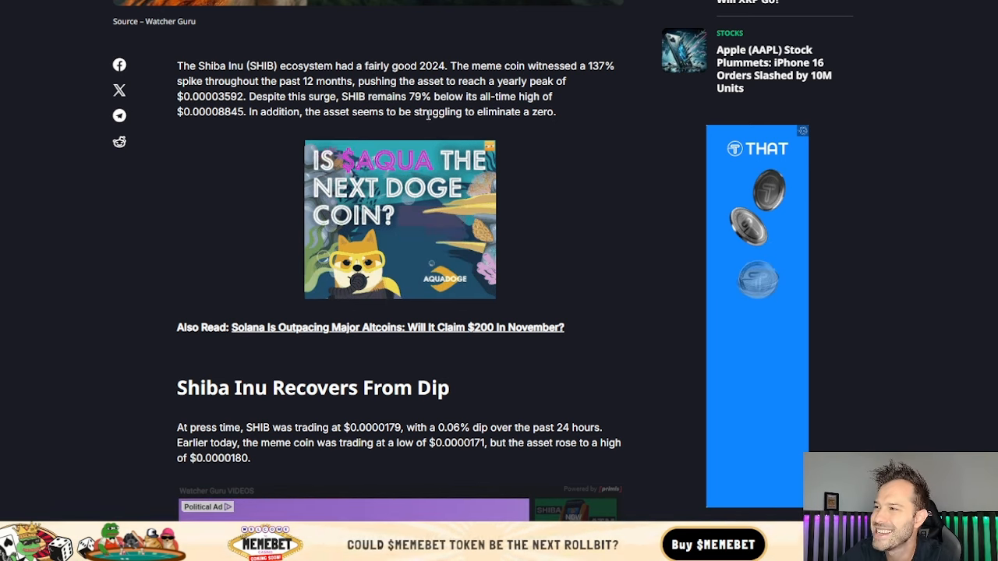
double_click(229, 96)
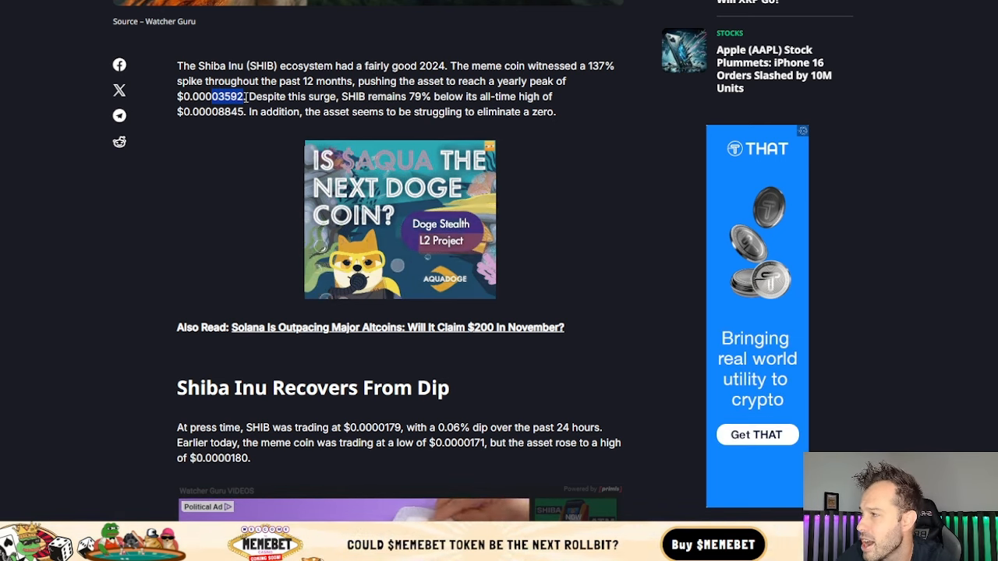
mouse_move(308, 131)
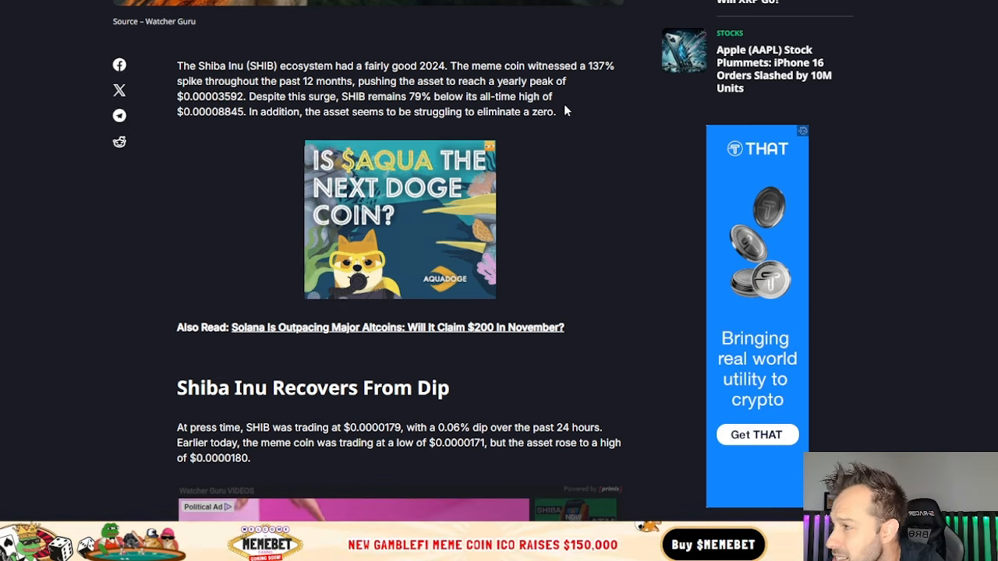
Step: Continue reading through the 'Shiba Inu Recovers From Dip' section to its price chart
scroll(down, 3)
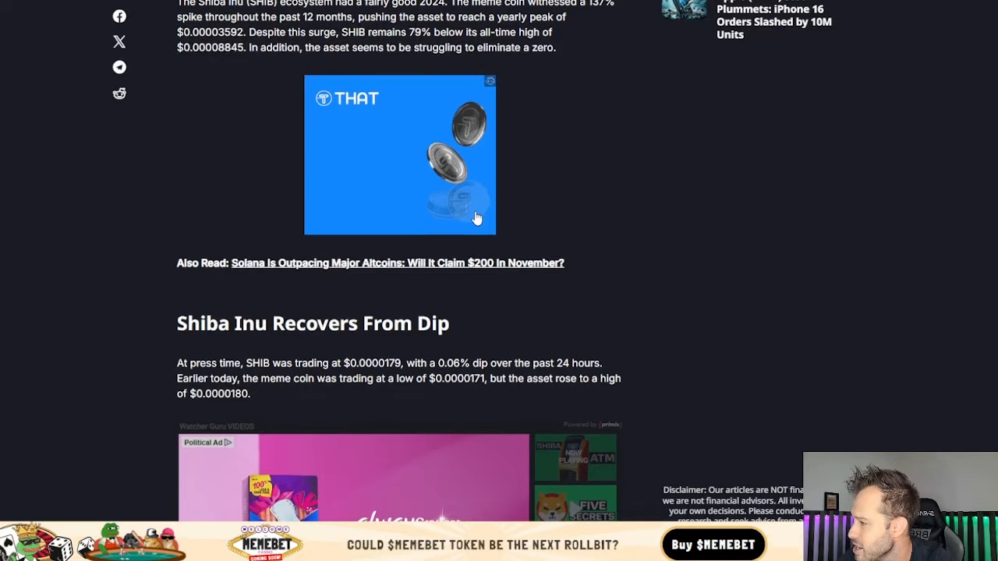
scroll(down, 3)
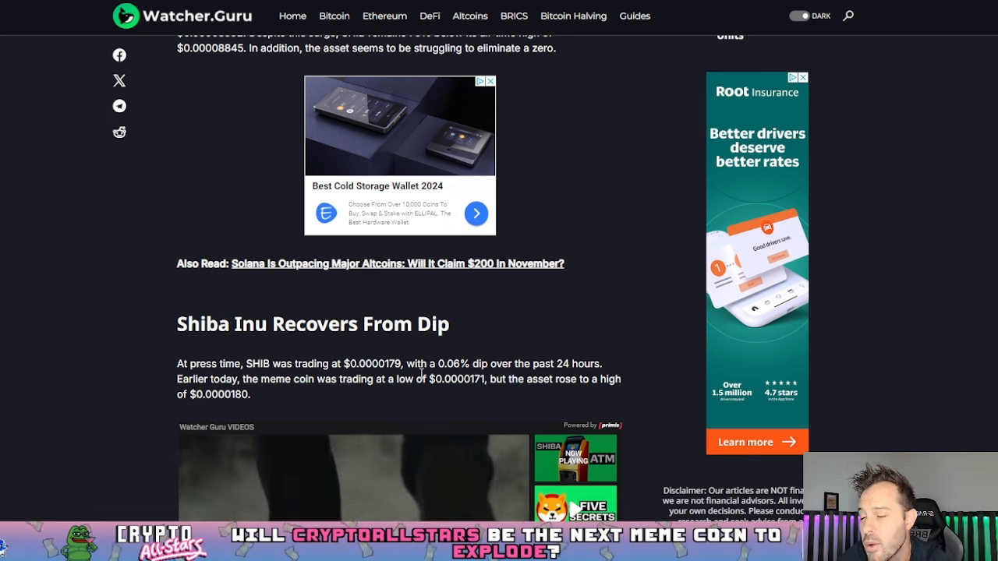
scroll(down, 3)
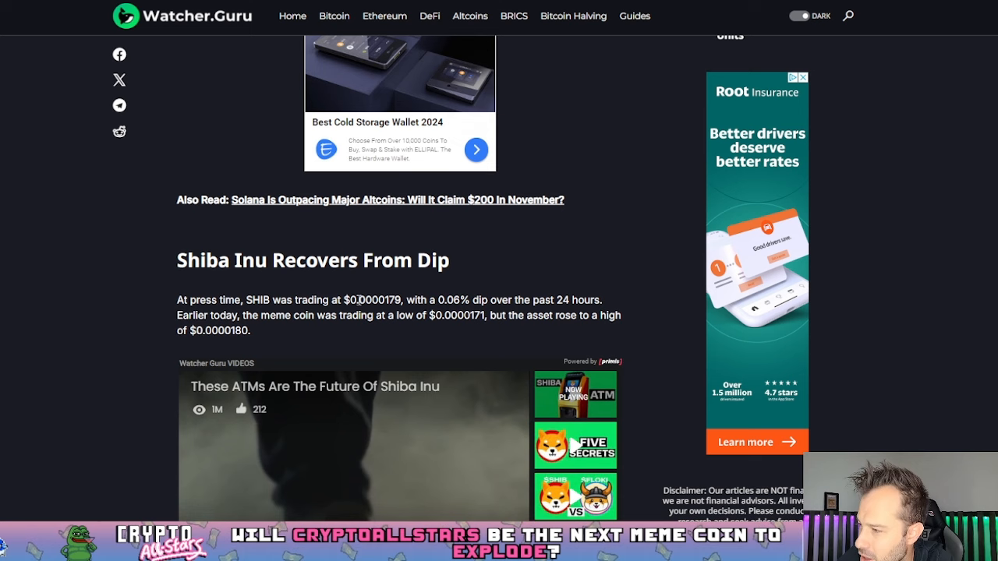
scroll(down, 3)
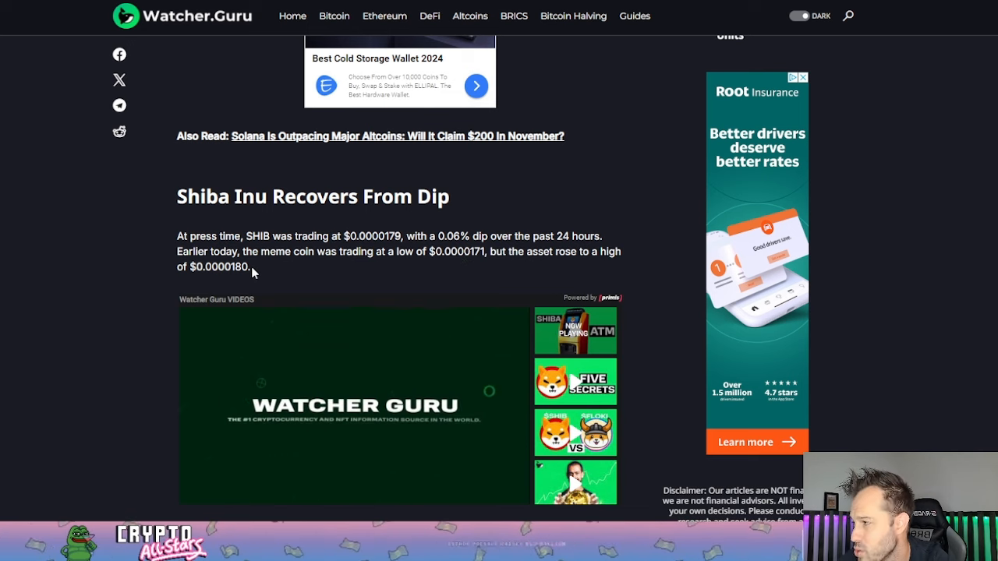
scroll(down, 3)
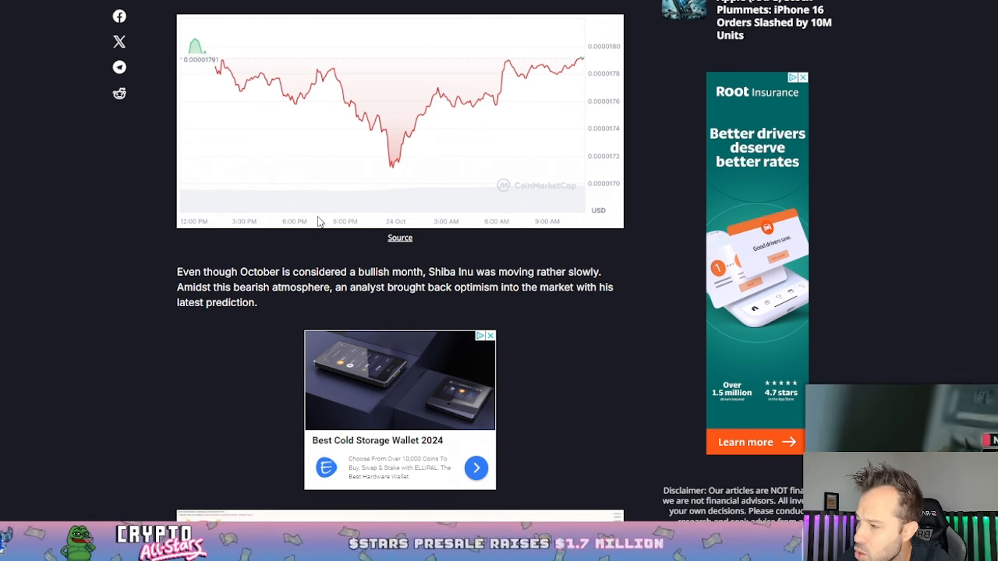
mouse_move(236, 355)
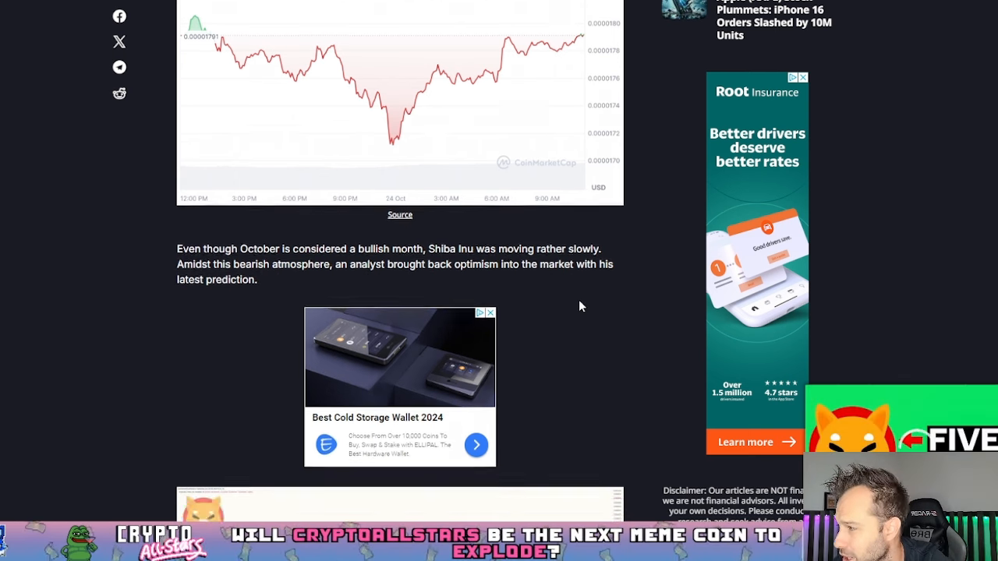
Step: Read past the price chart, analyst prediction and Profit Takers section to the article tags
scroll(down, 3)
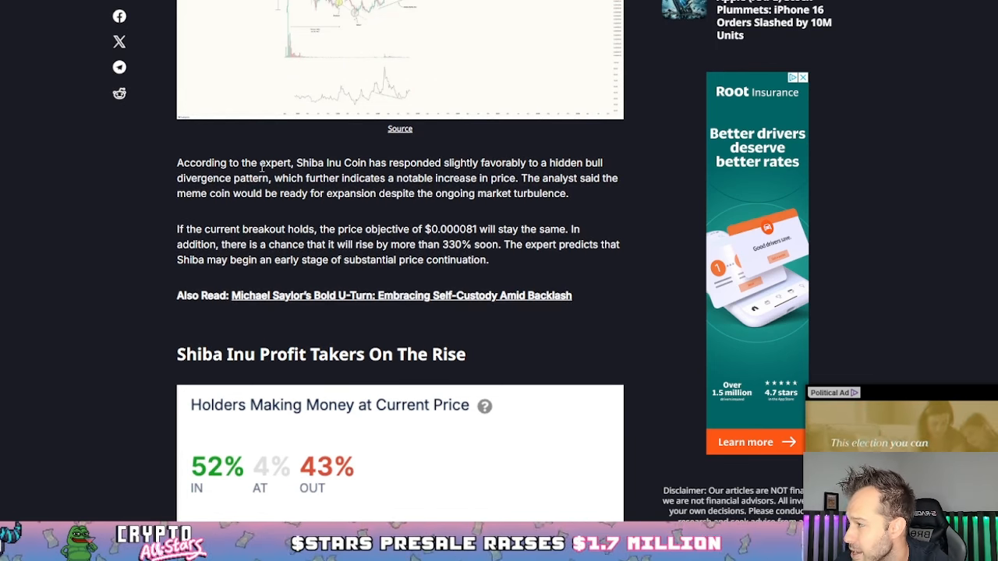
mouse_move(340, 198)
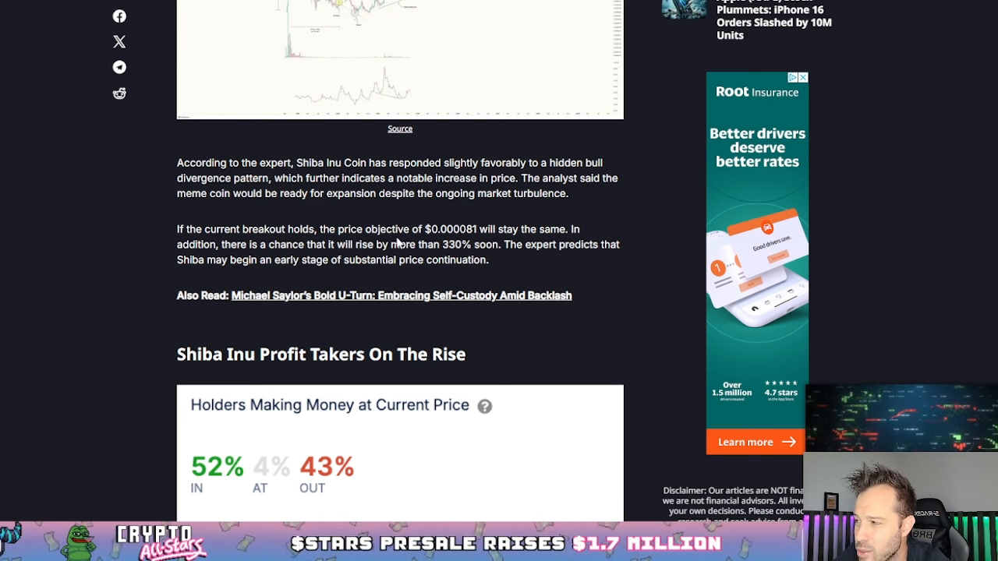
double_click(456, 244)
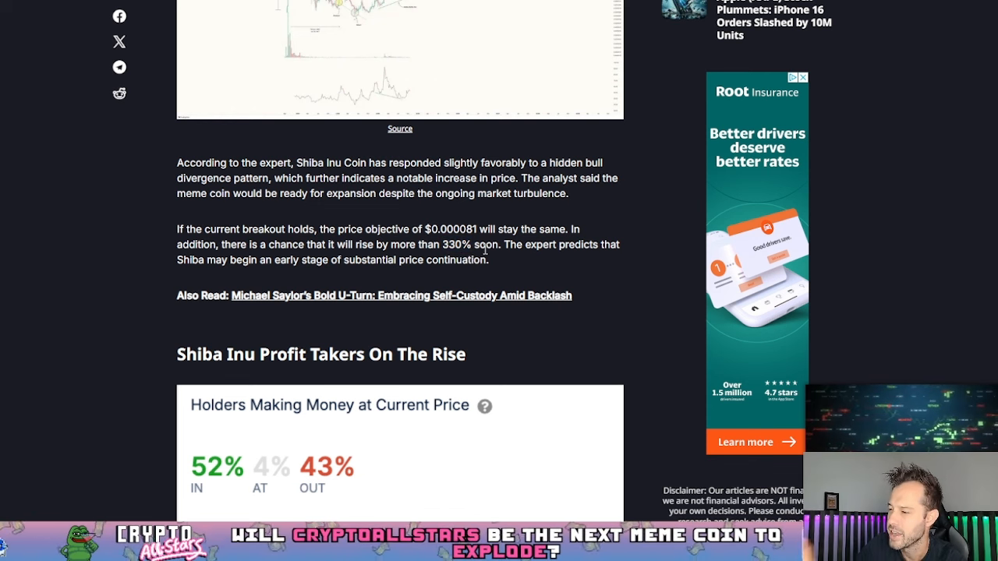
mouse_move(426, 208)
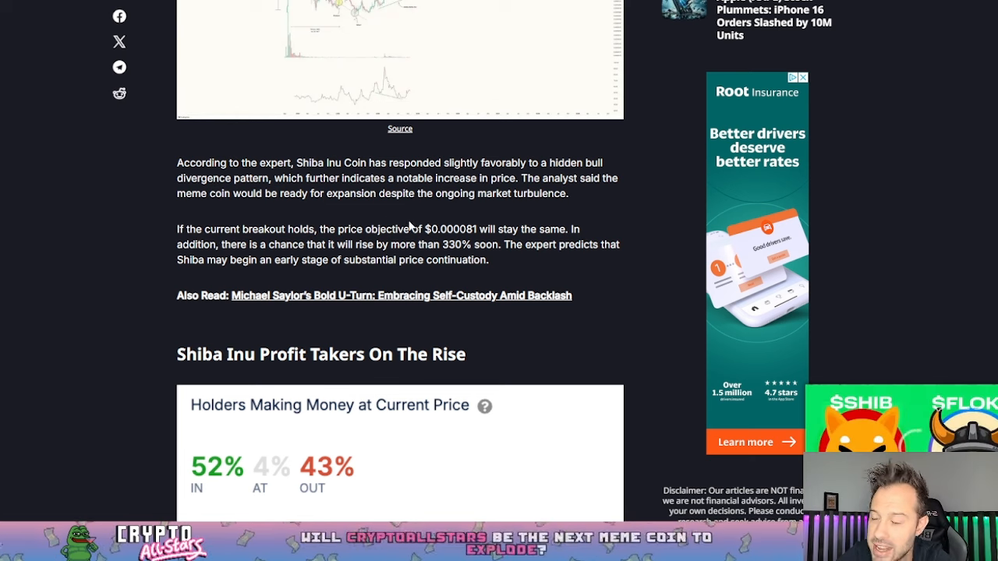
scroll(down, 3)
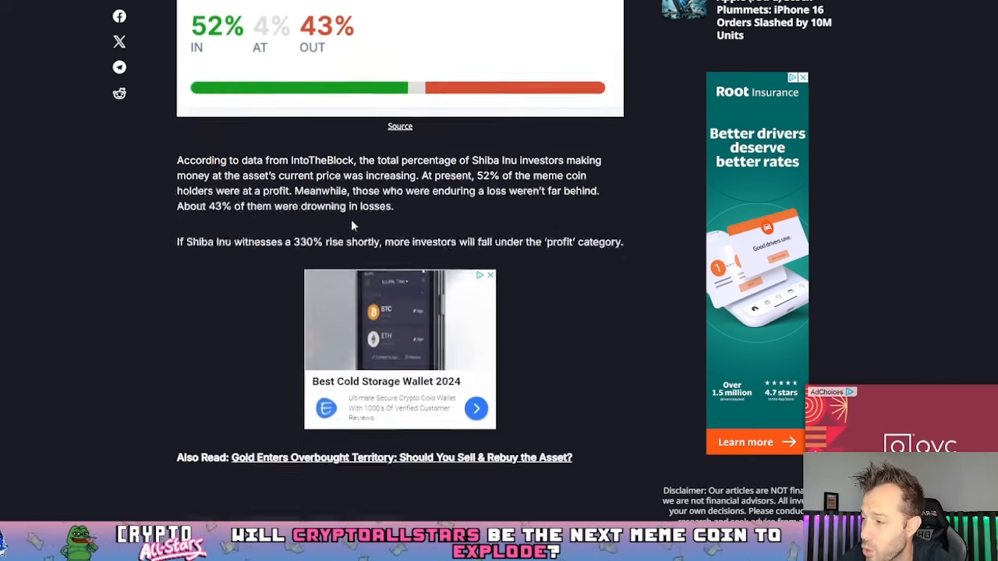
scroll(down, 3)
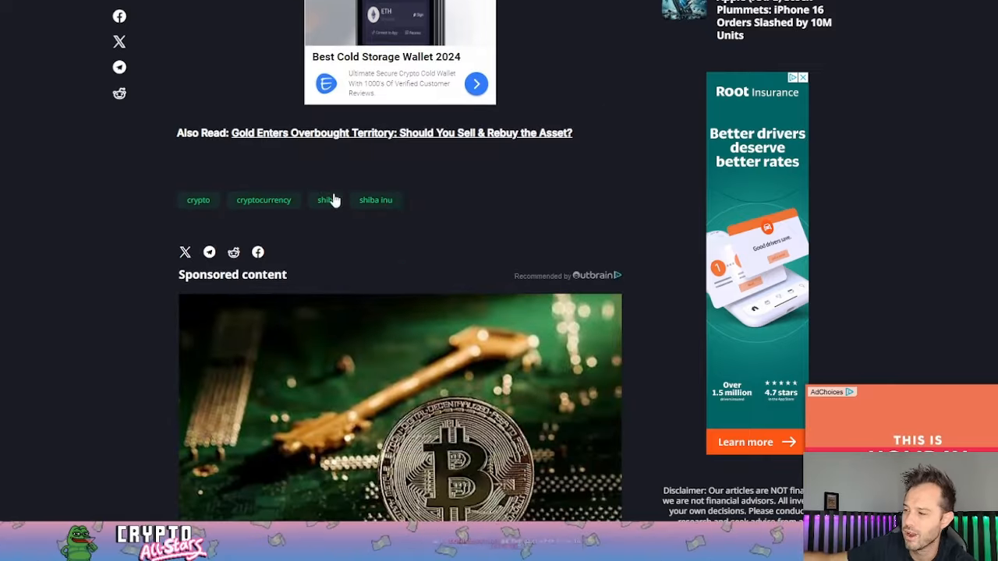
scroll(up, 3)
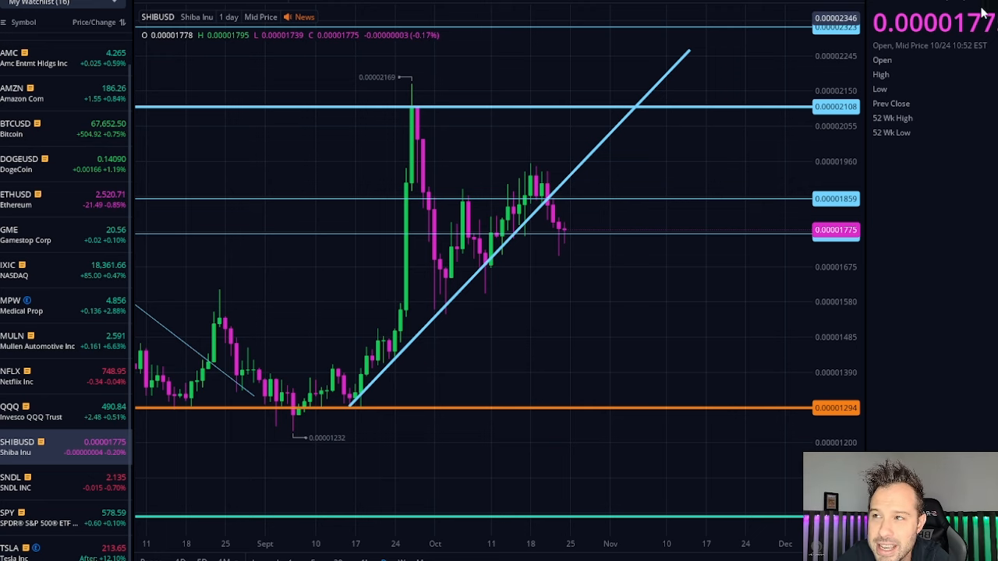
mouse_move(579, 232)
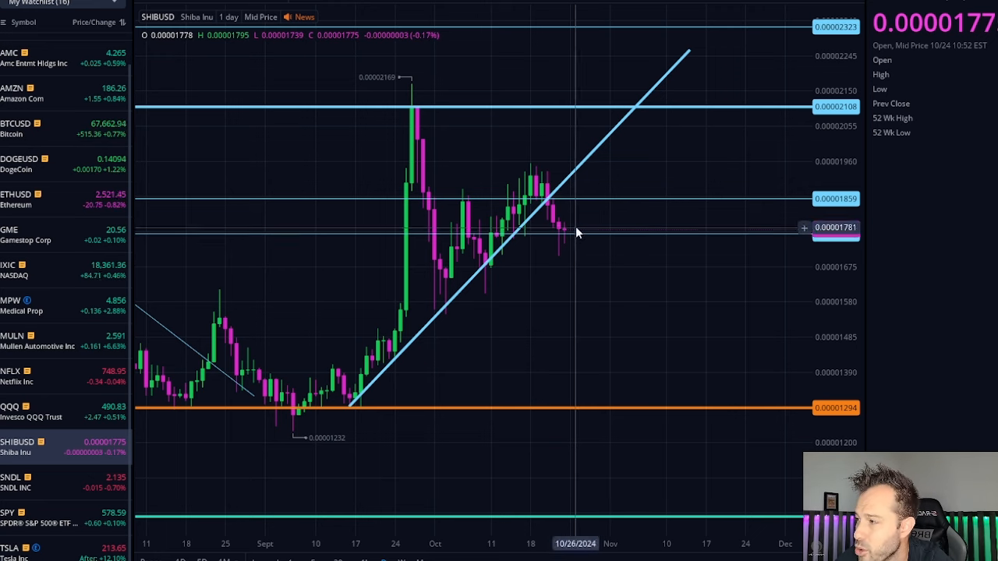
mouse_move(540, 260)
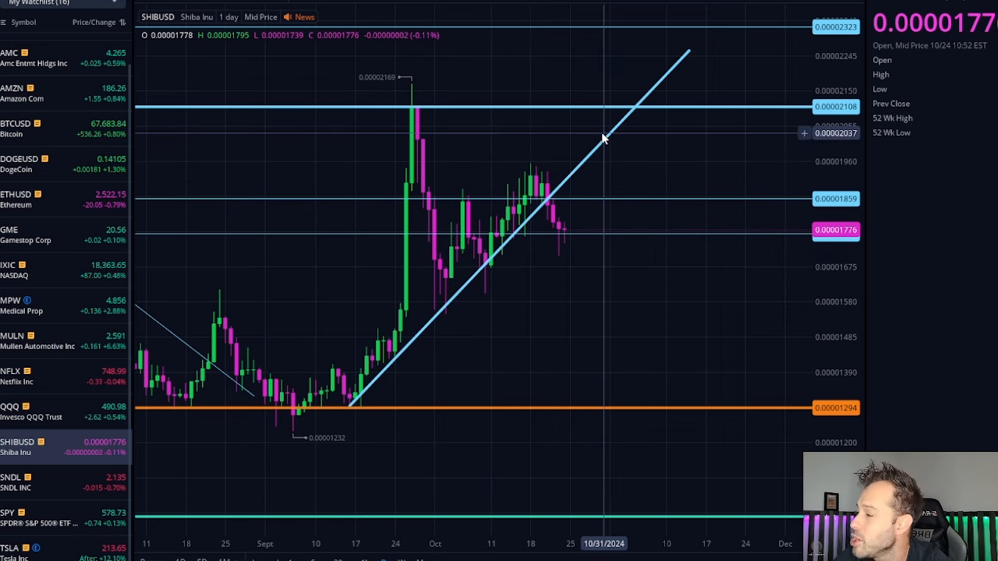
click(39, 129)
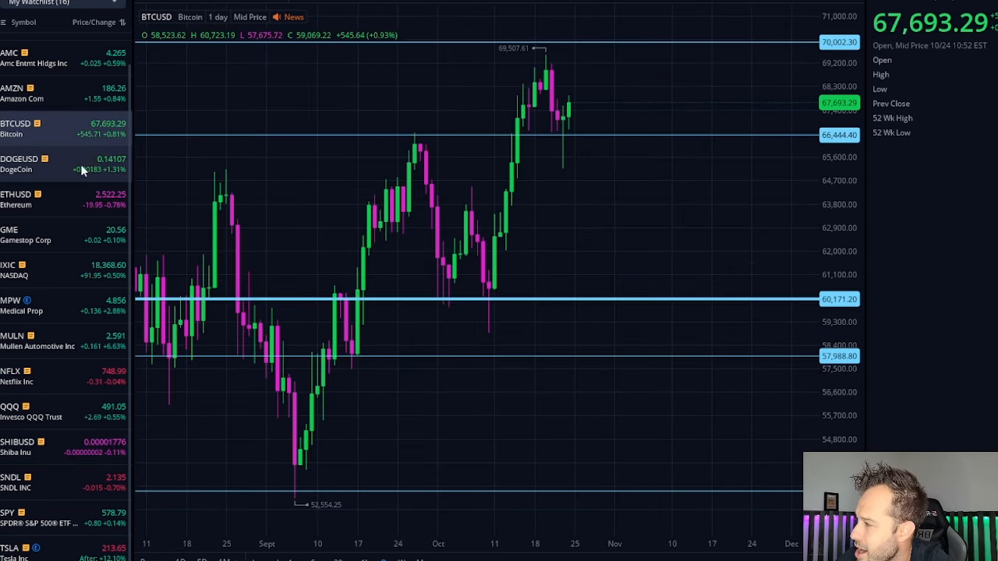
click(24, 164)
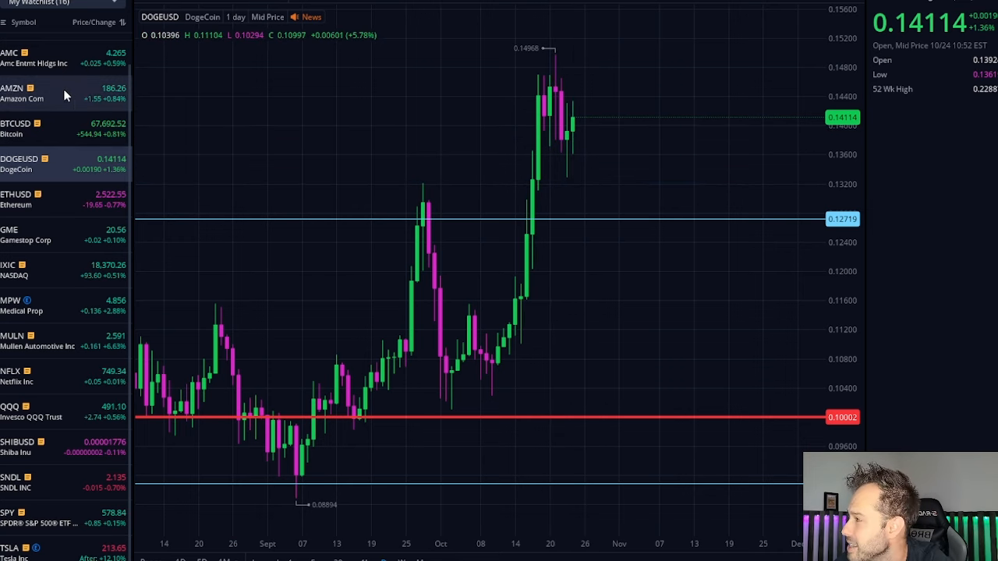
click(17, 448)
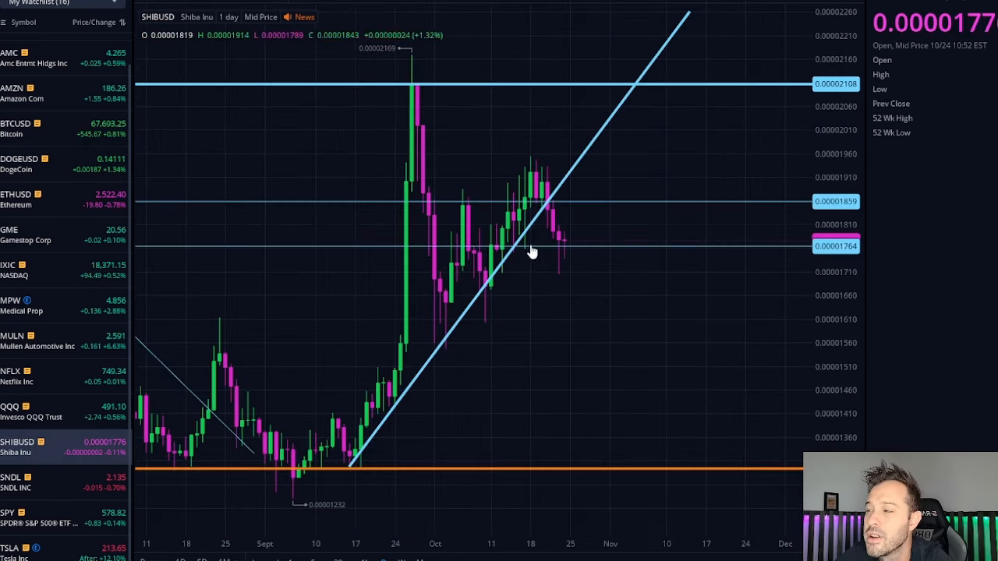